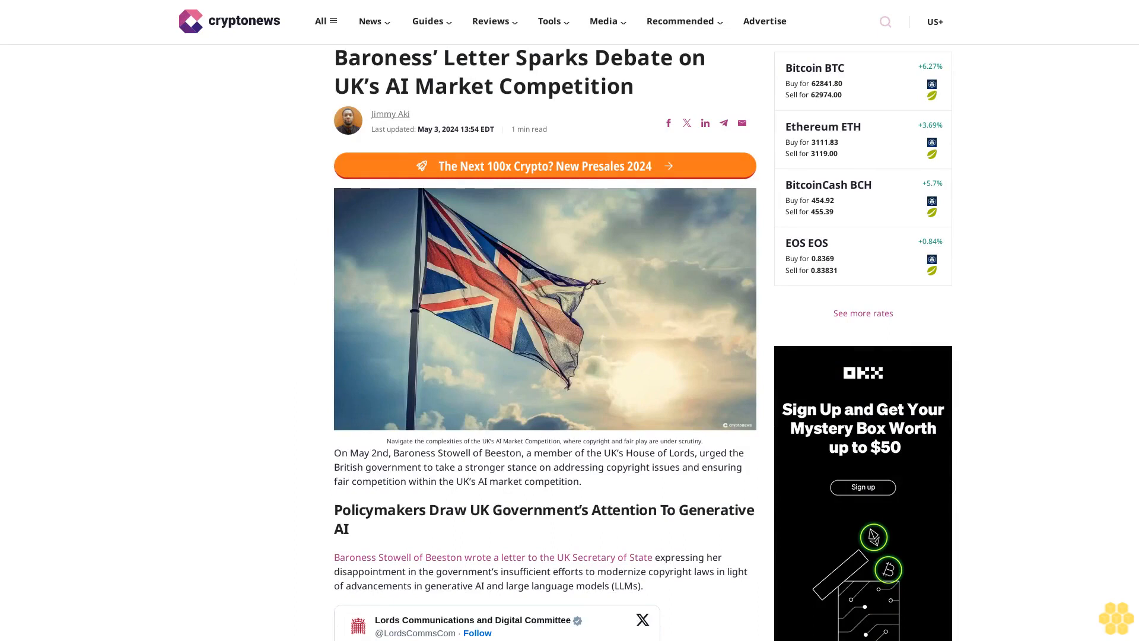
scroll(down, 3)
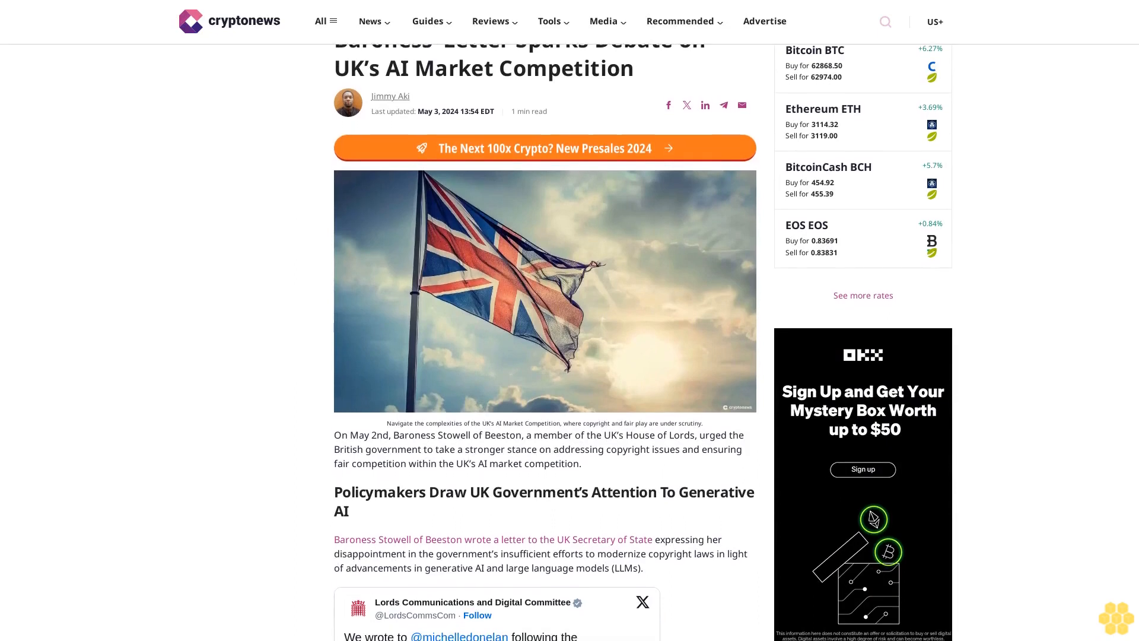
scroll(down, 3)
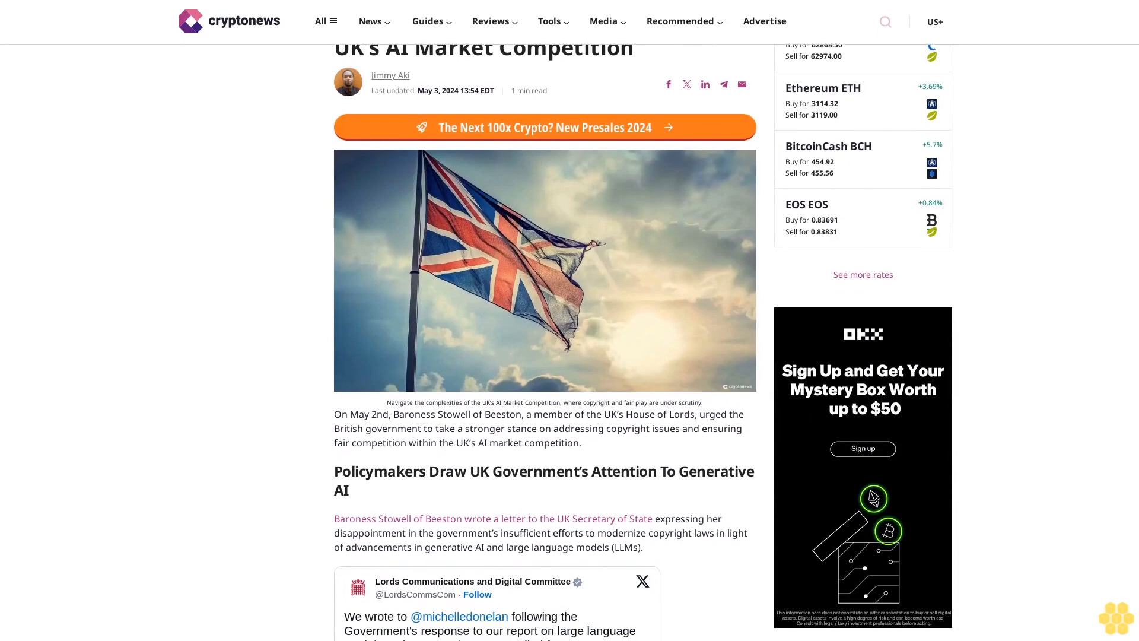
scroll(down, 3)
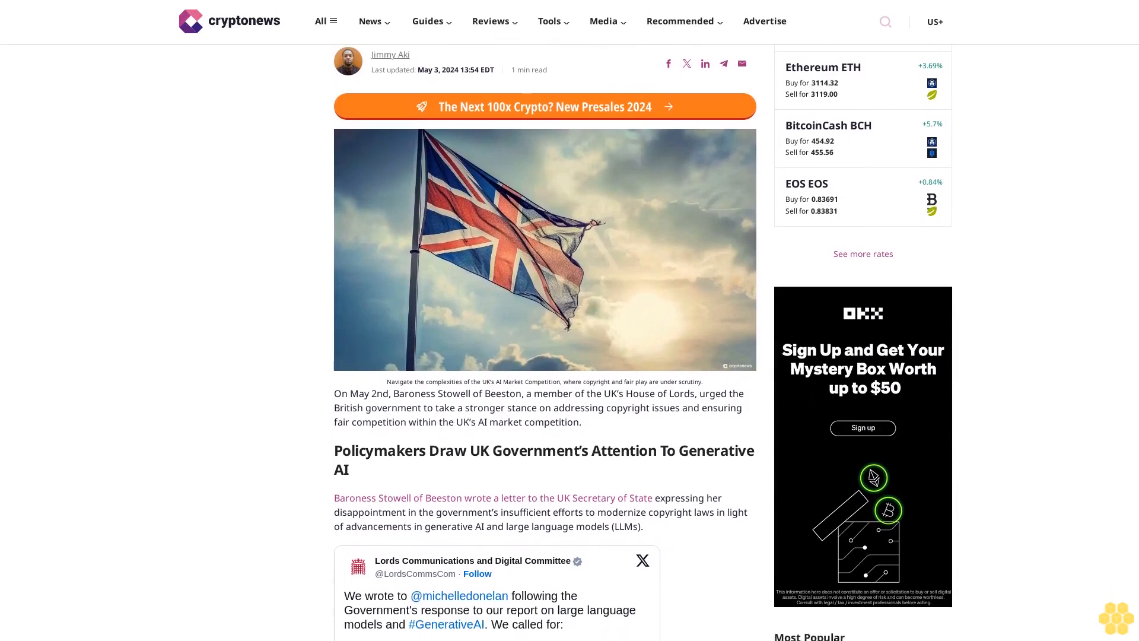
scroll(down, 3)
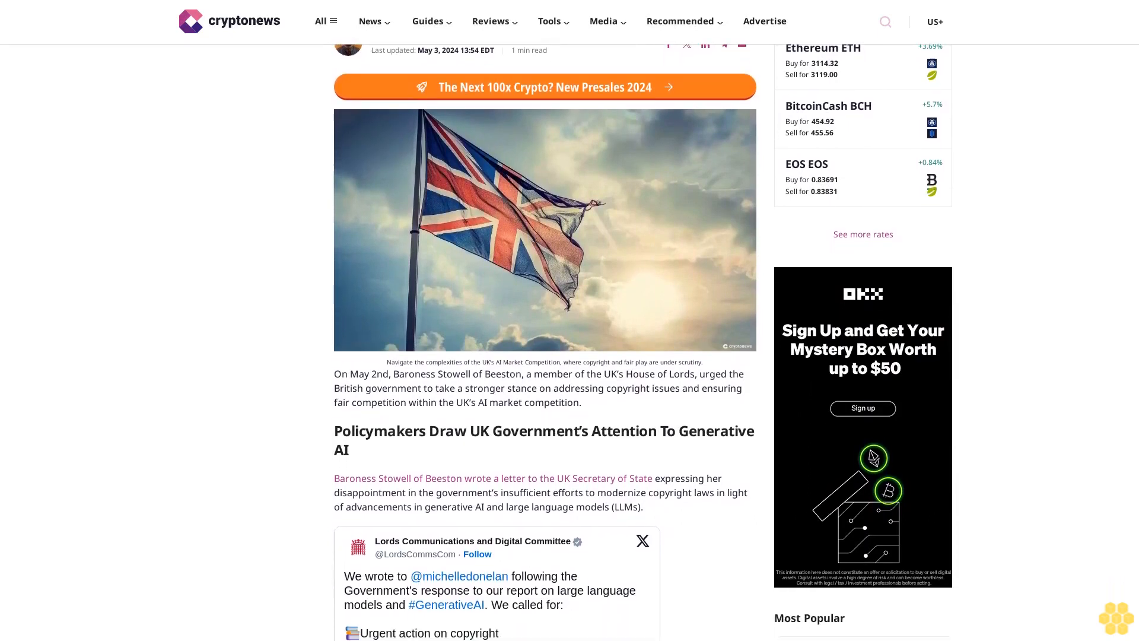
scroll(down, 3)
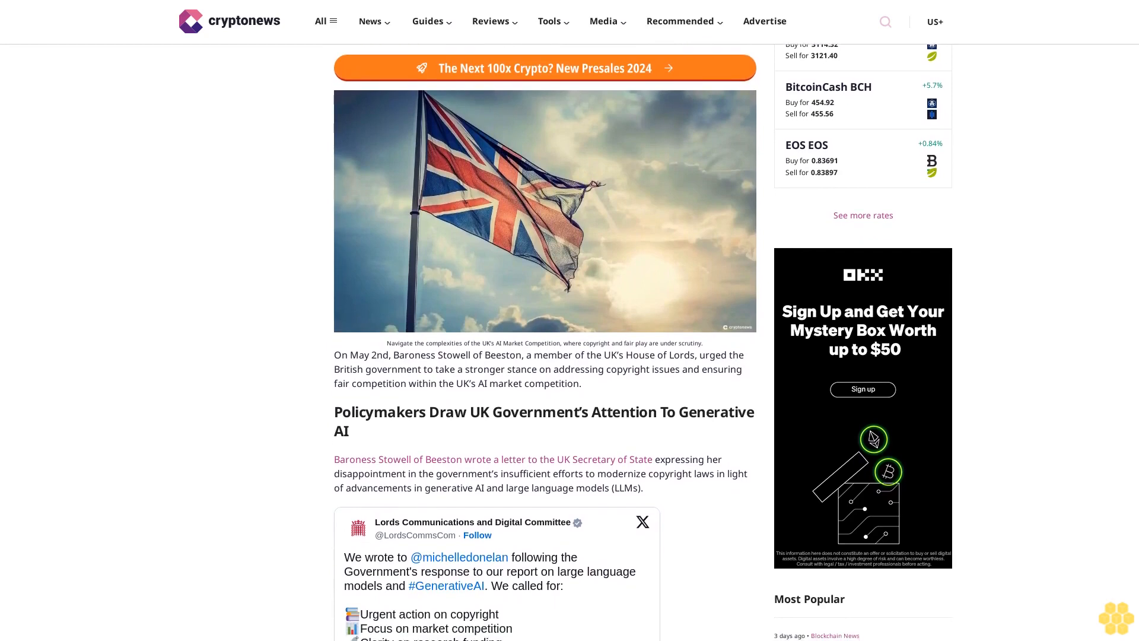
scroll(down, 3)
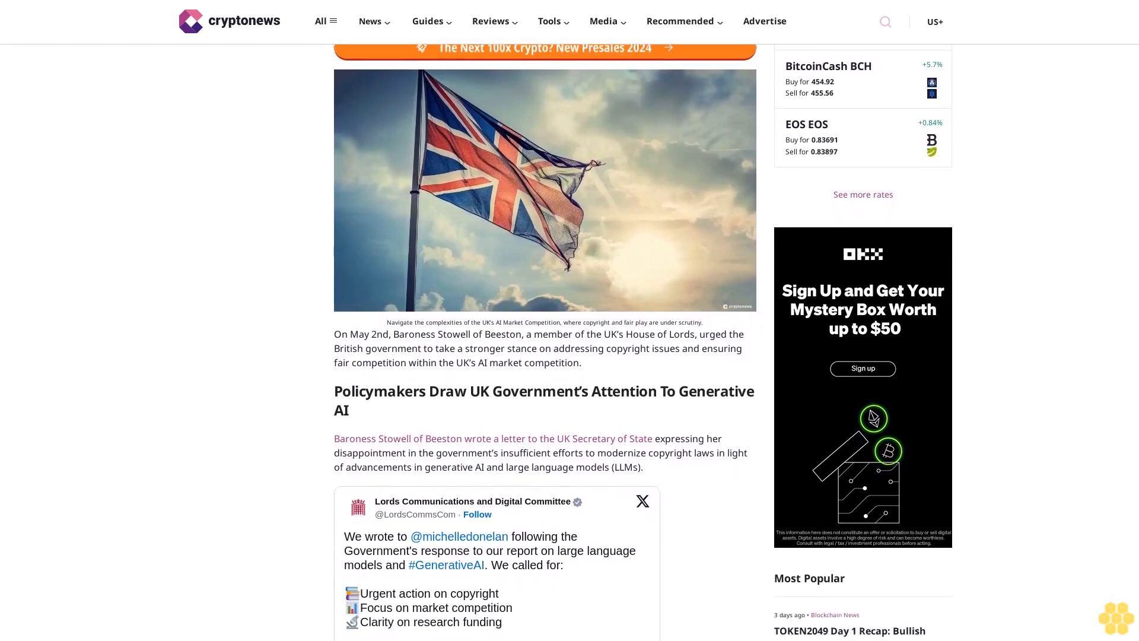
scroll(down, 3)
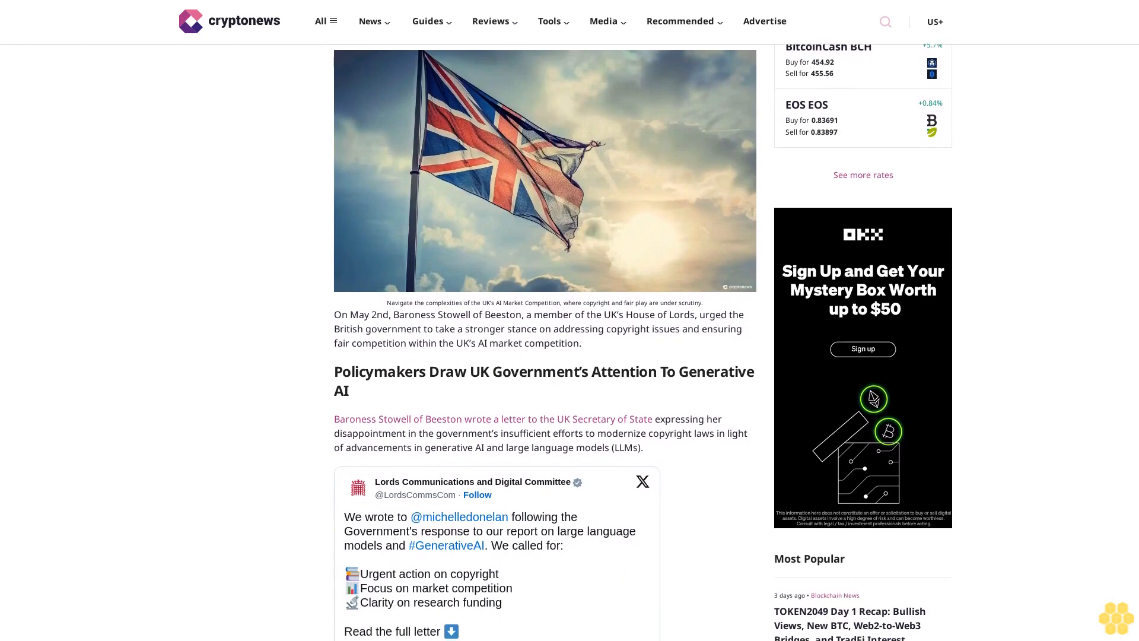
scroll(down, 3)
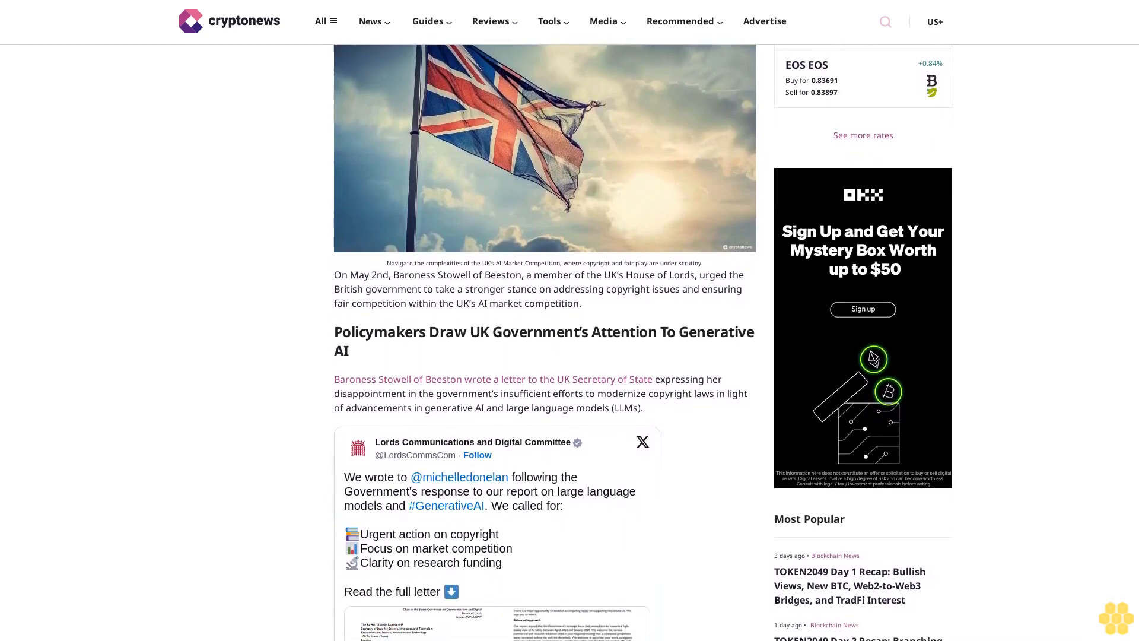
scroll(down, 3)
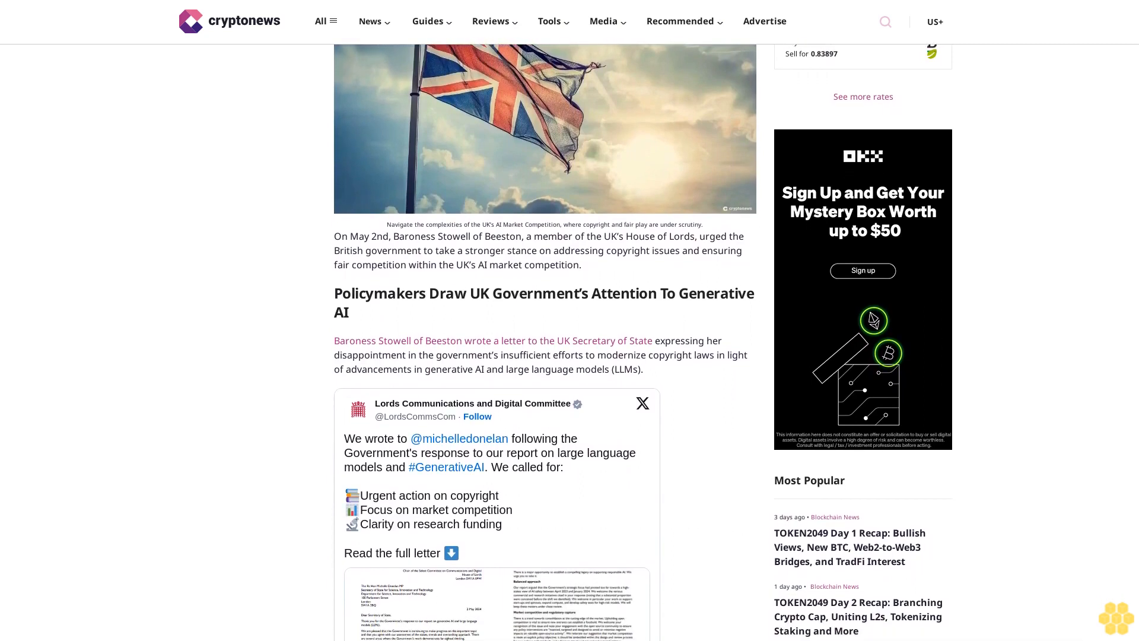
scroll(down, 3)
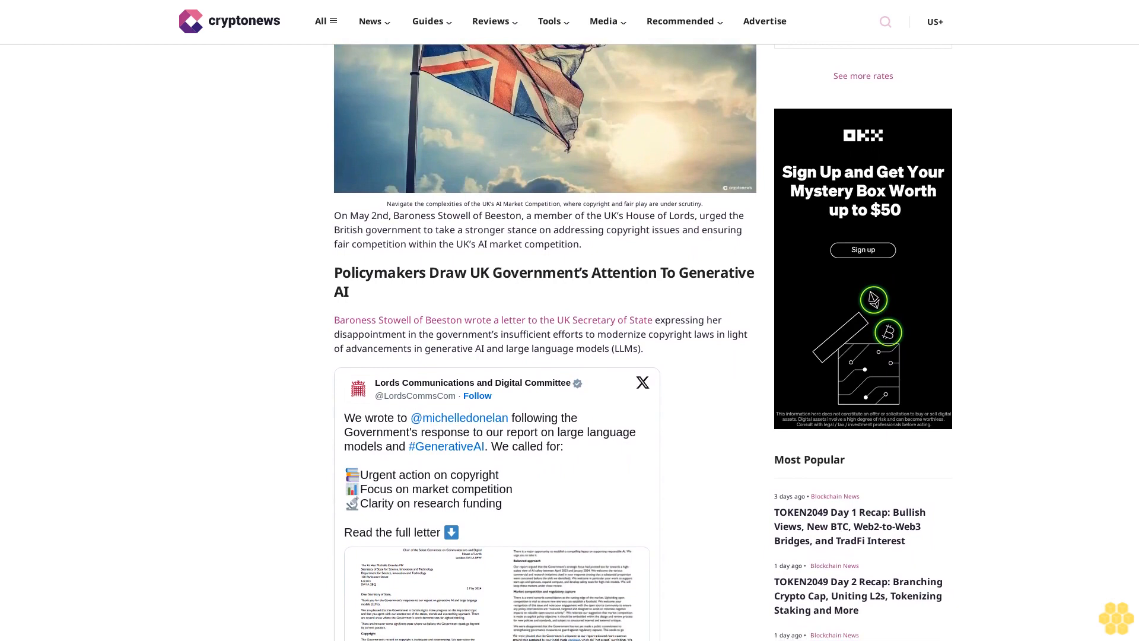
scroll(down, 3)
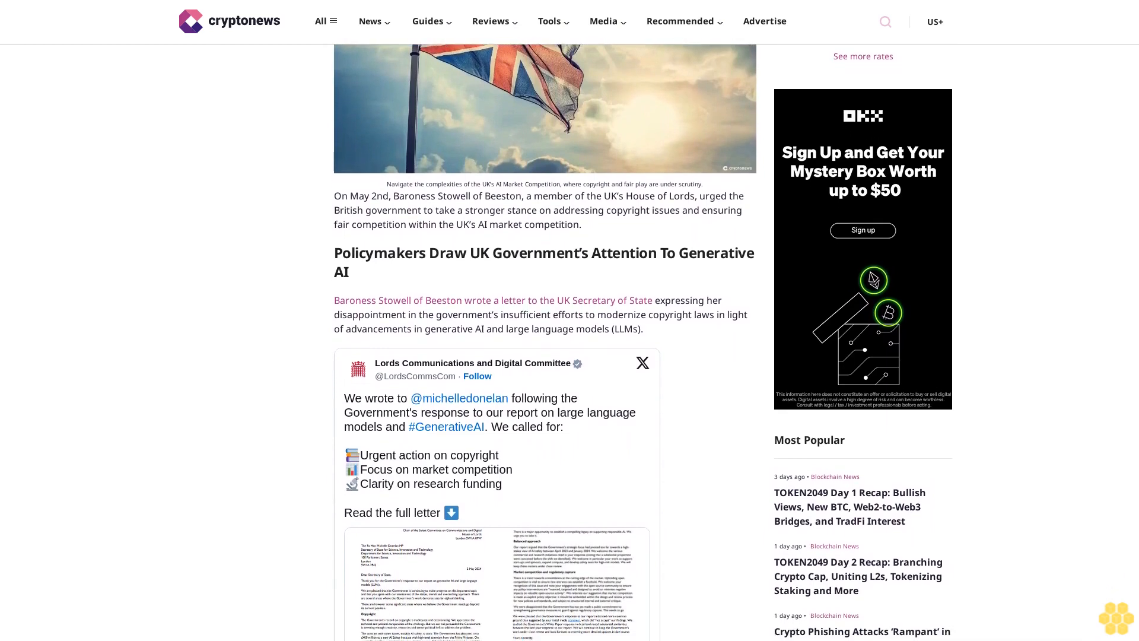
scroll(down, 3)
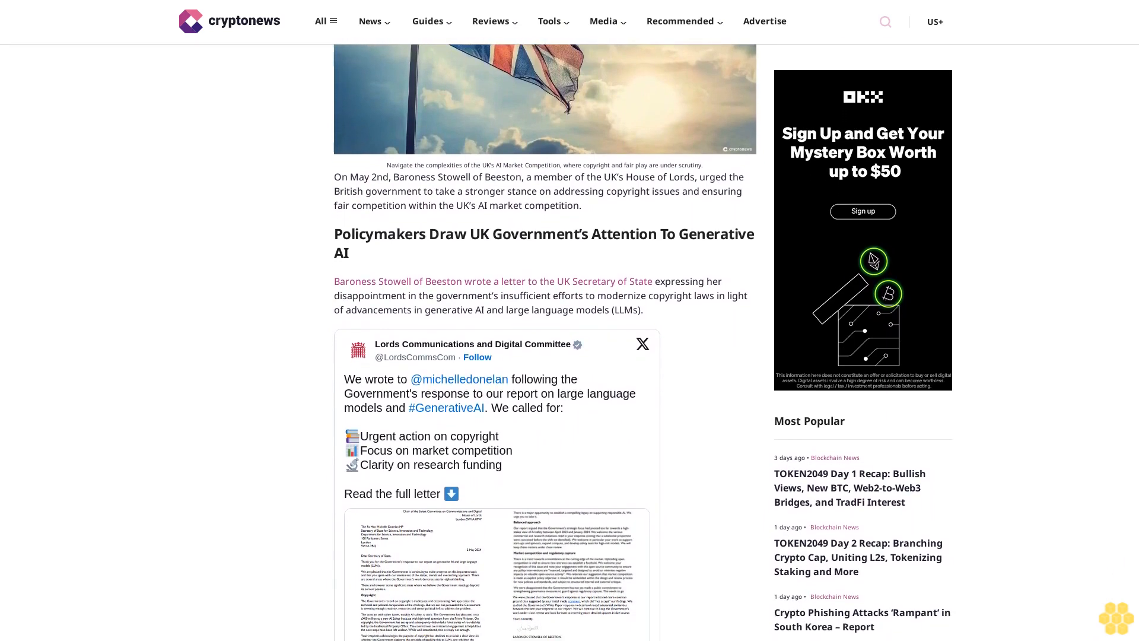
scroll(down, 3)
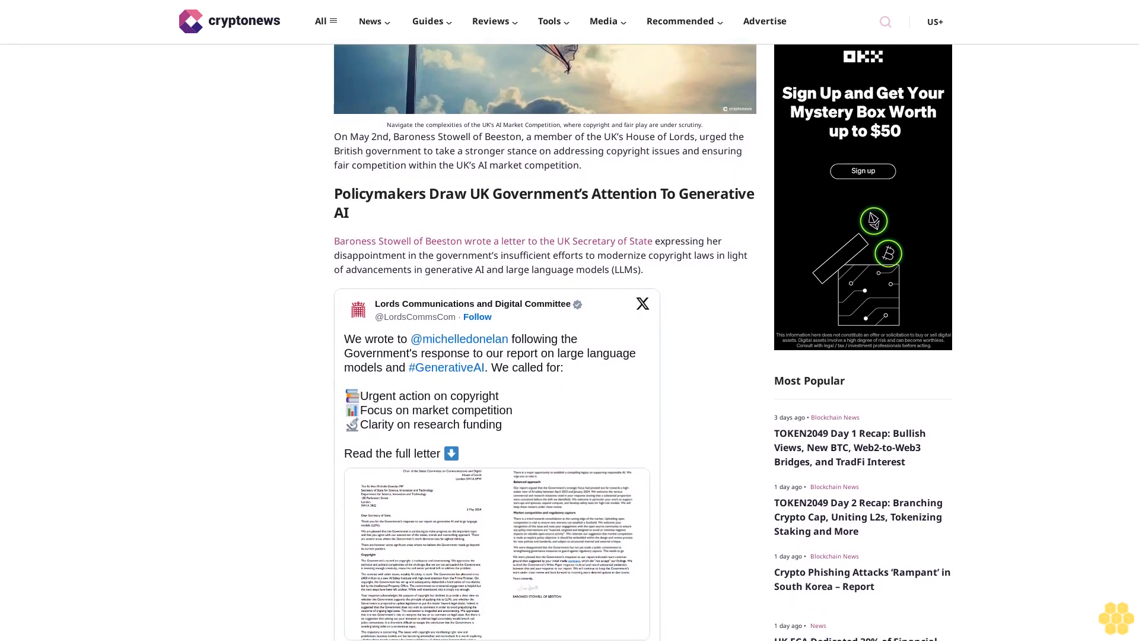
scroll(down, 3)
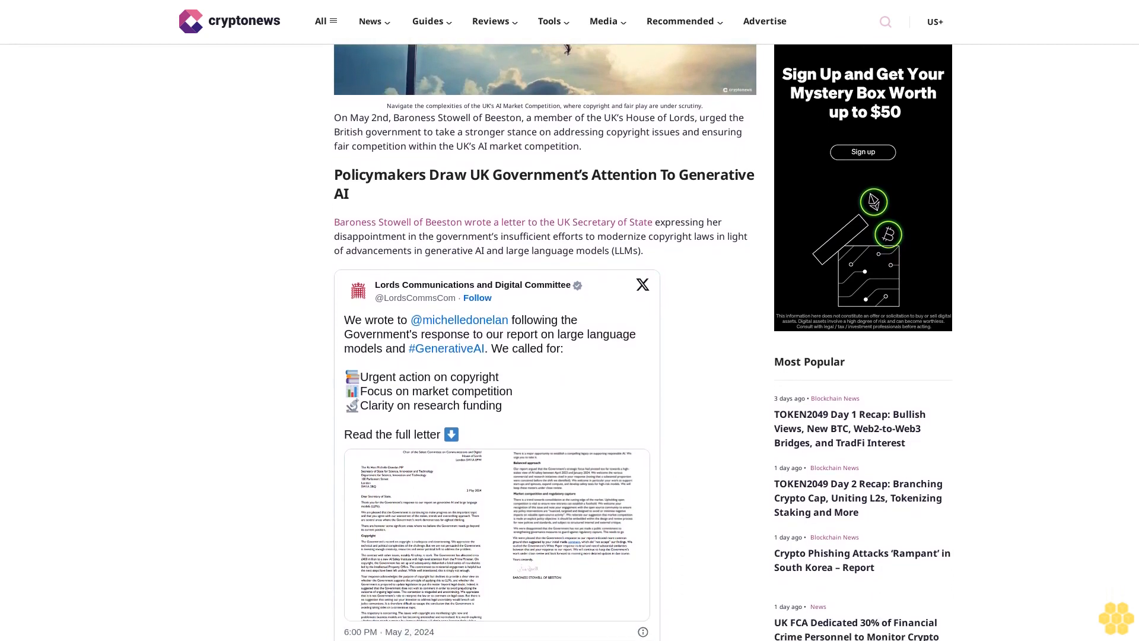
scroll(down, 3)
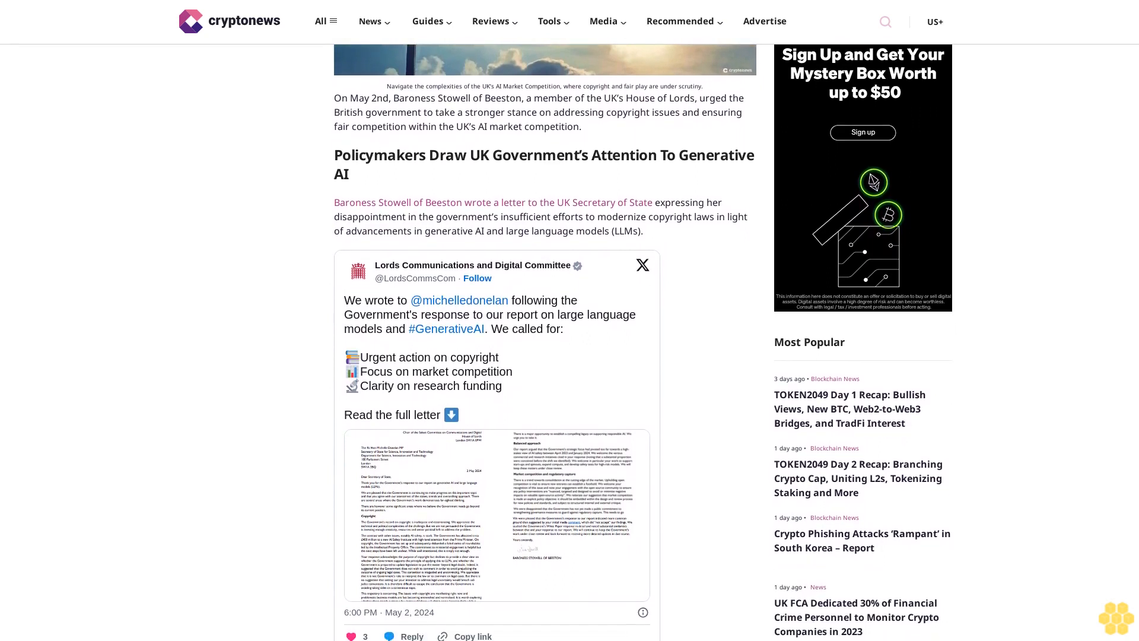
scroll(down, 3)
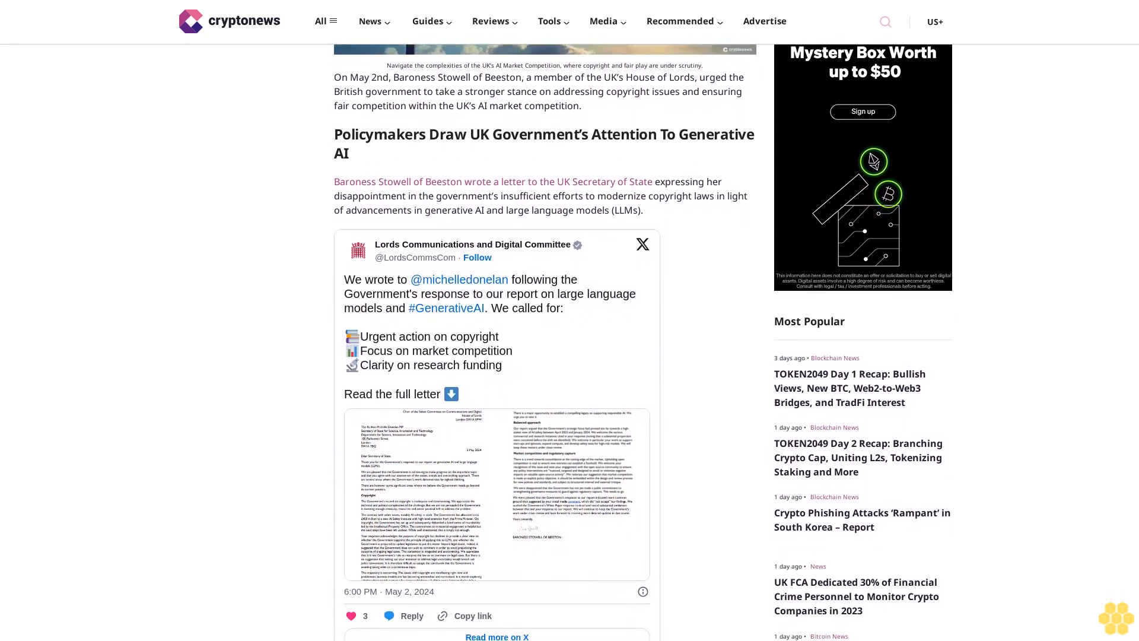
scroll(down, 3)
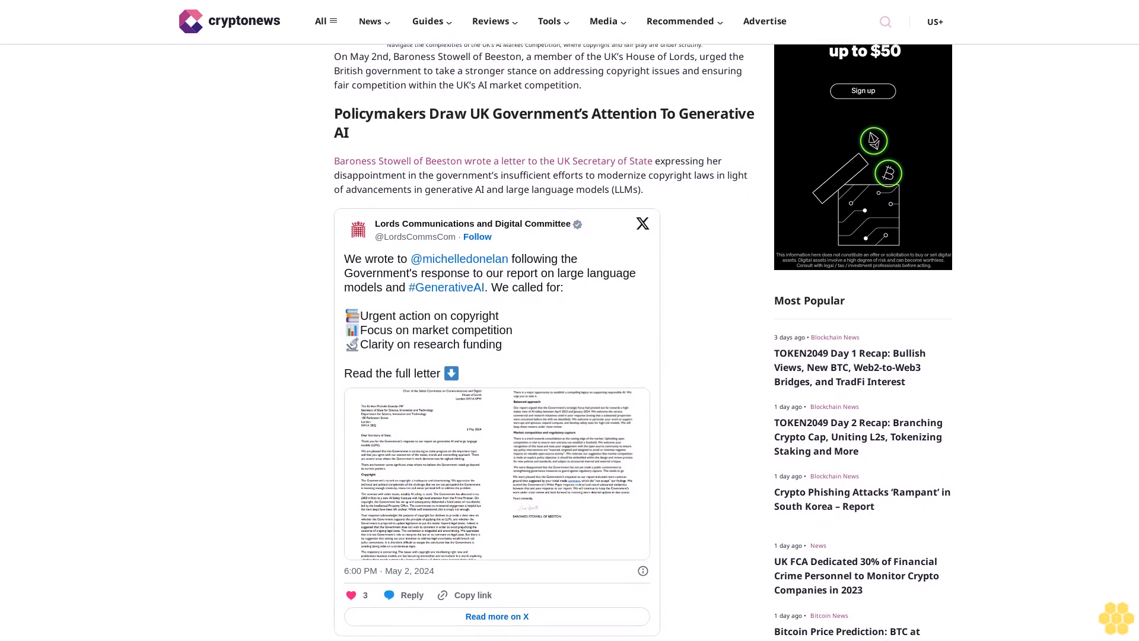
scroll(down, 3)
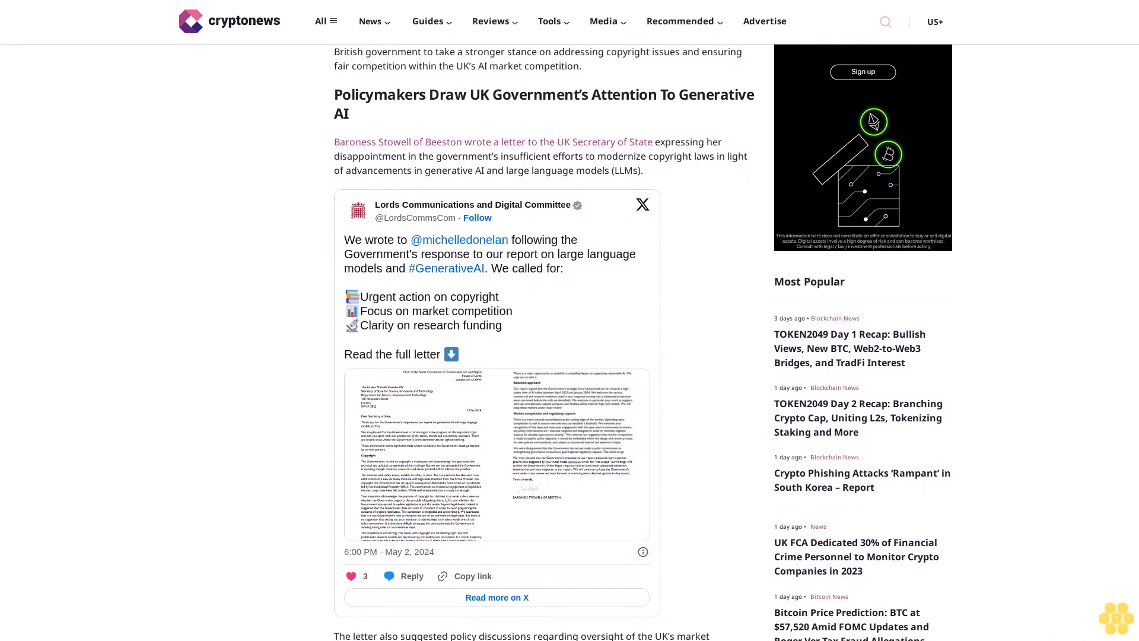
scroll(down, 3)
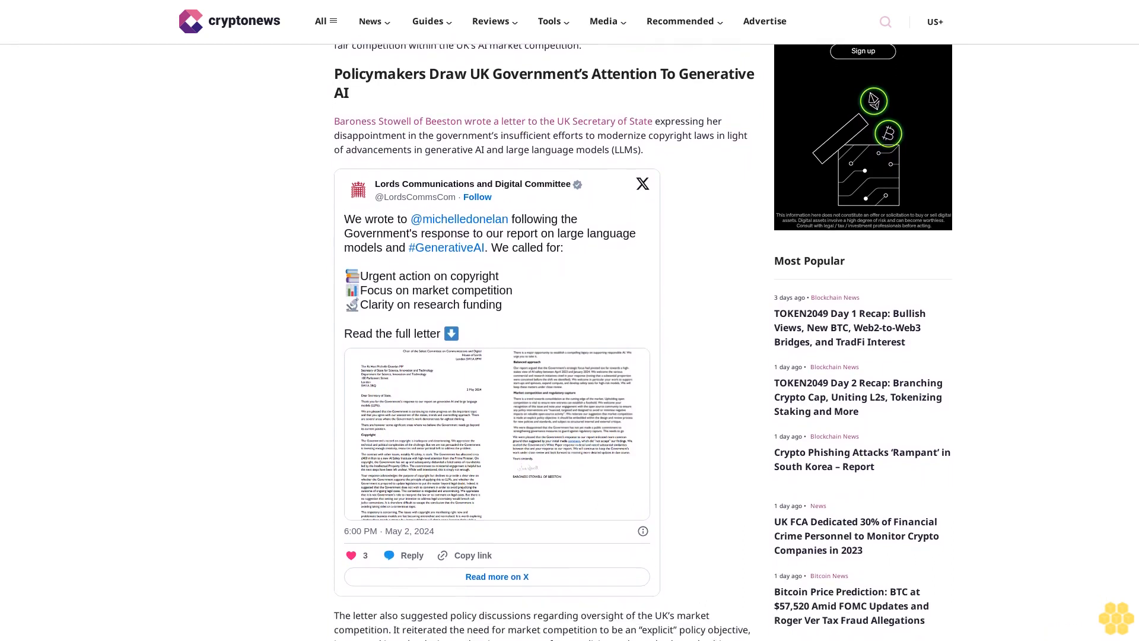
scroll(down, 3)
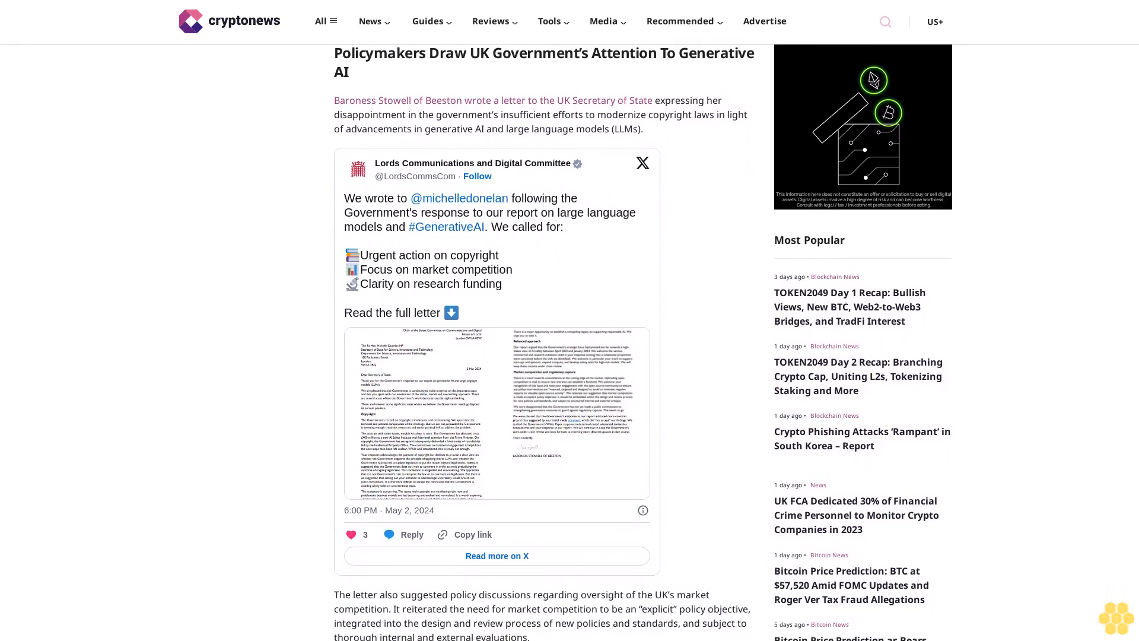
scroll(down, 3)
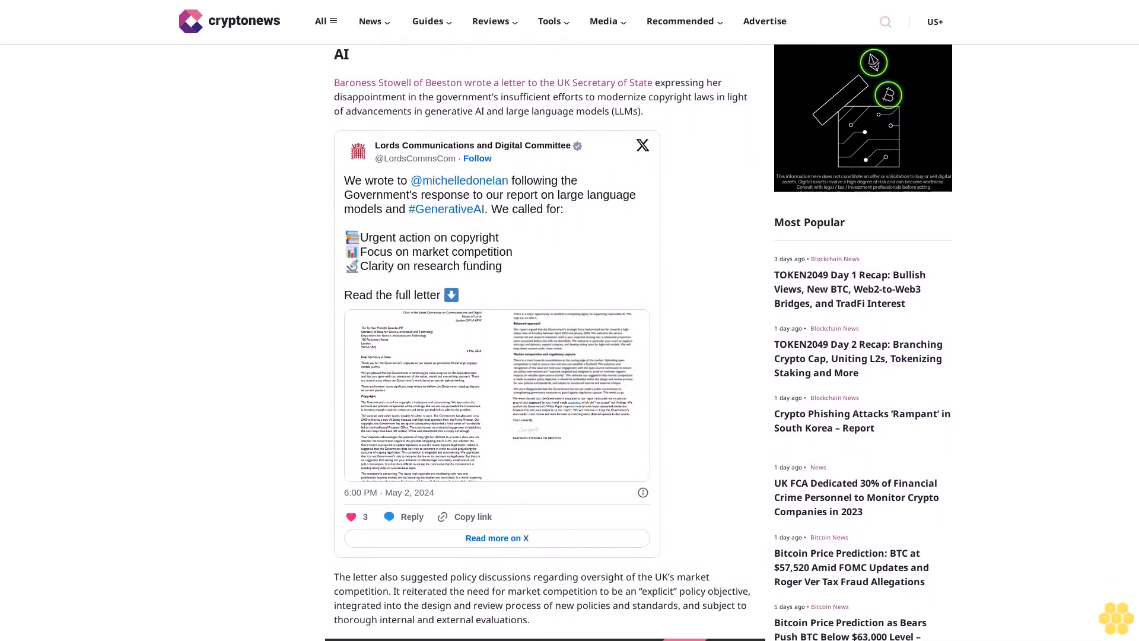
scroll(down, 3)
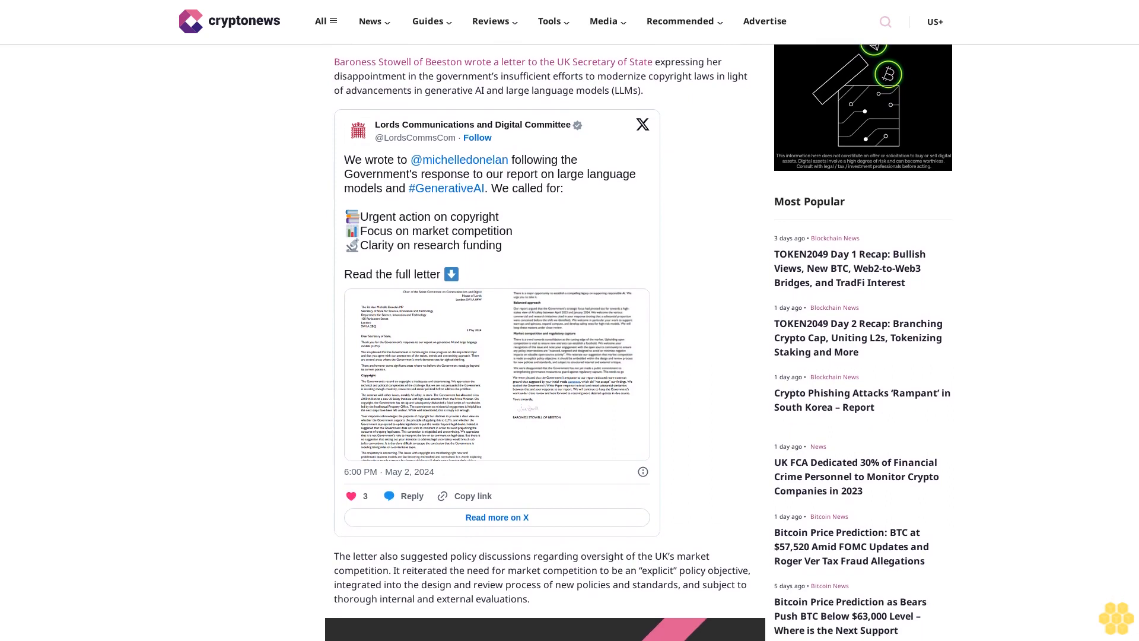
scroll(down, 3)
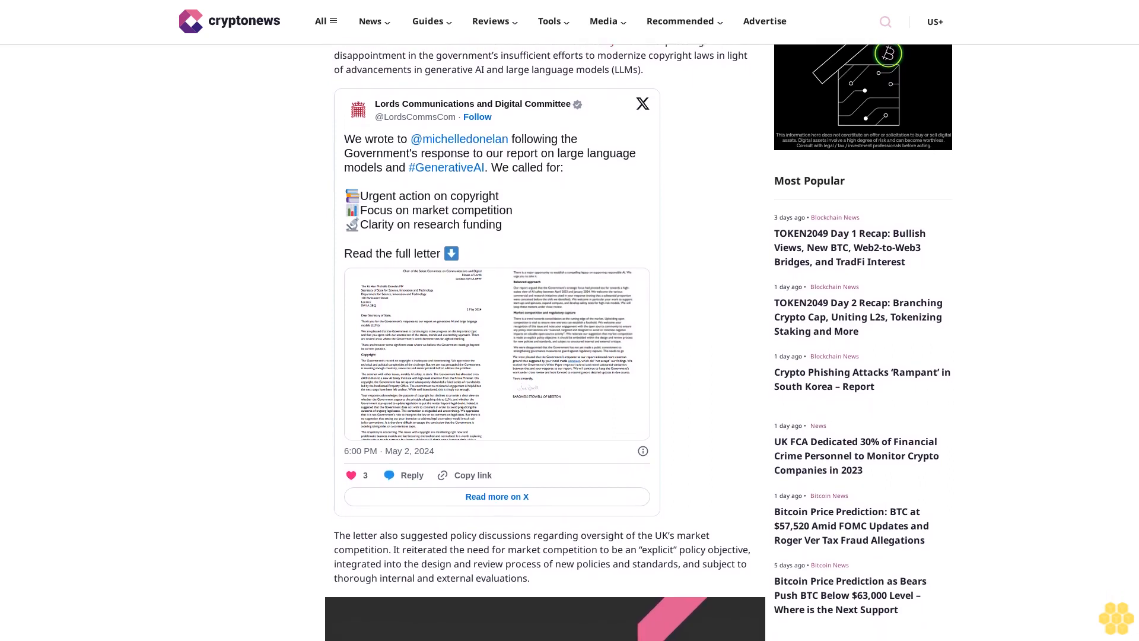
scroll(down, 3)
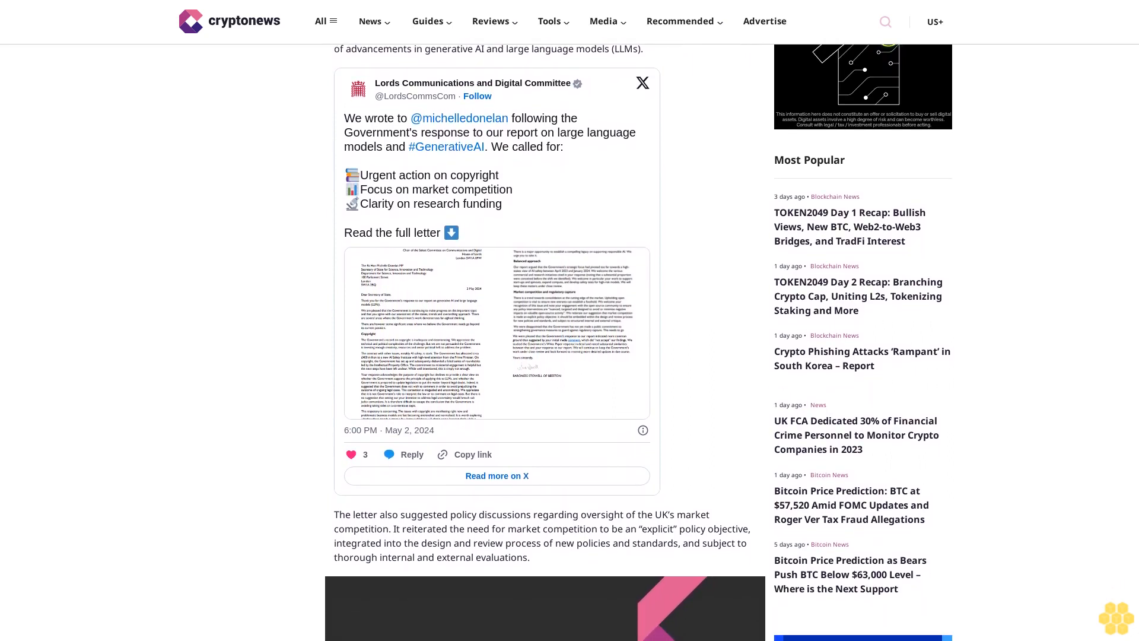
scroll(down, 3)
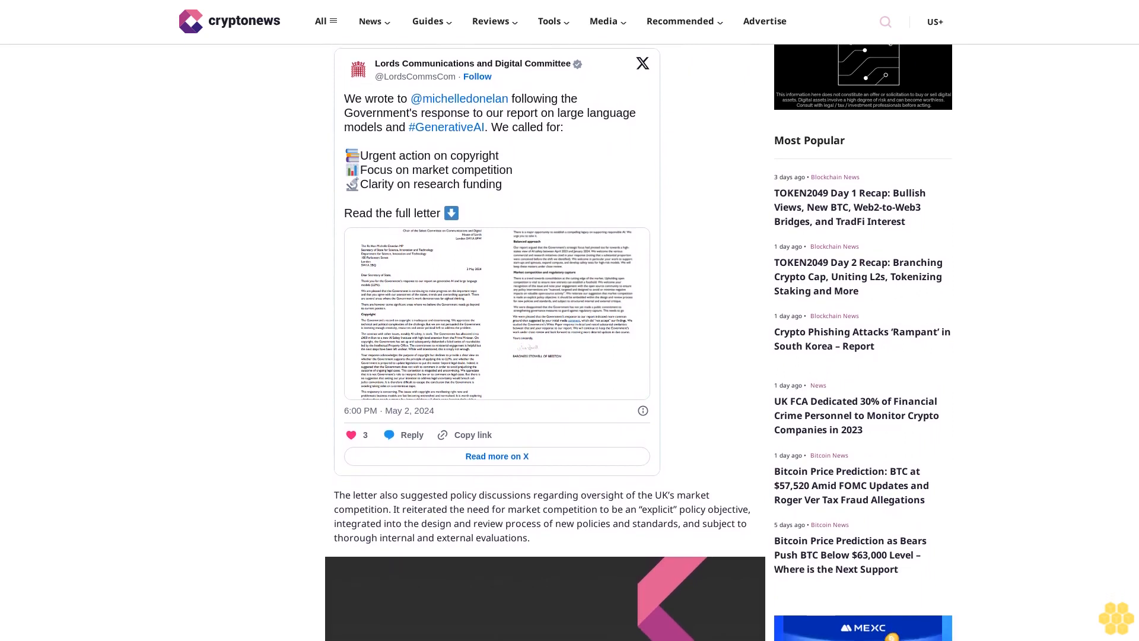
scroll(down, 3)
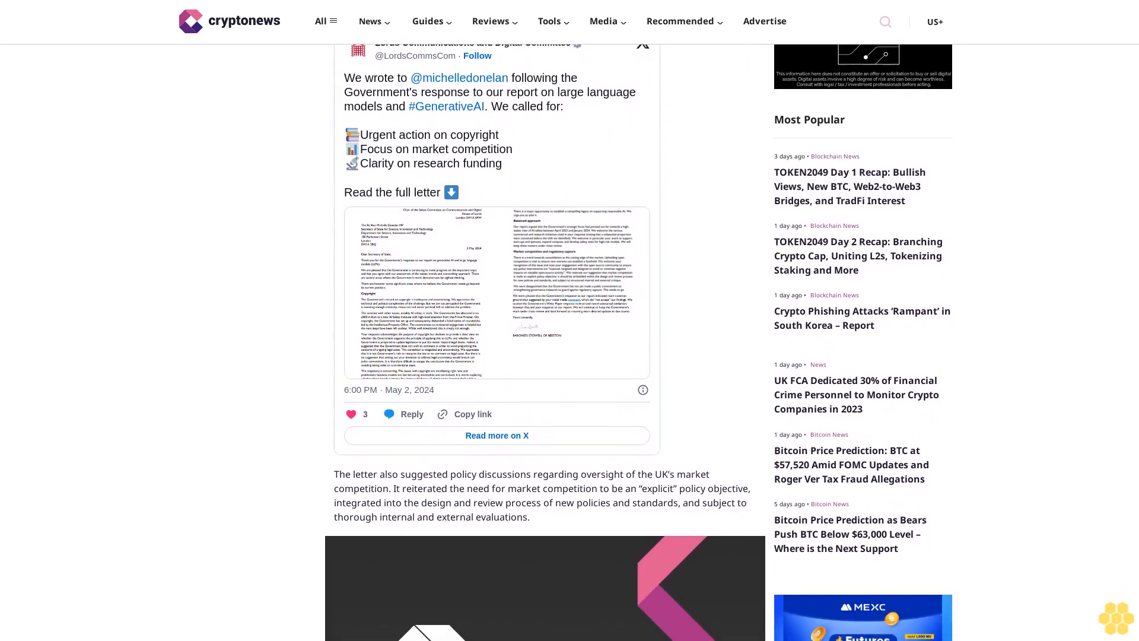
scroll(down, 3)
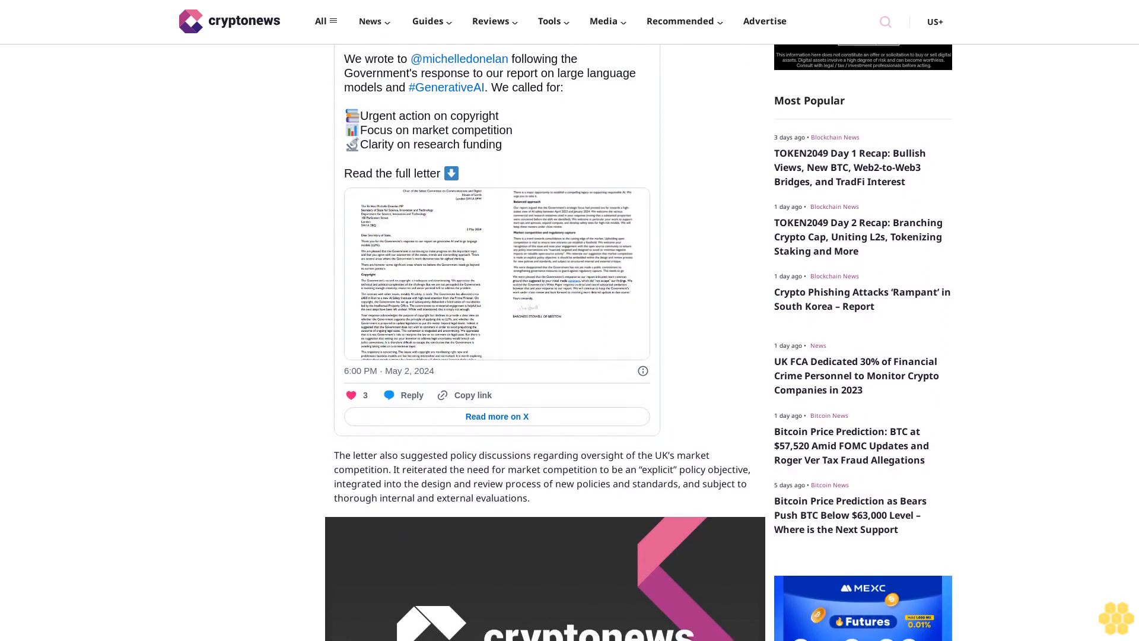
scroll(down, 3)
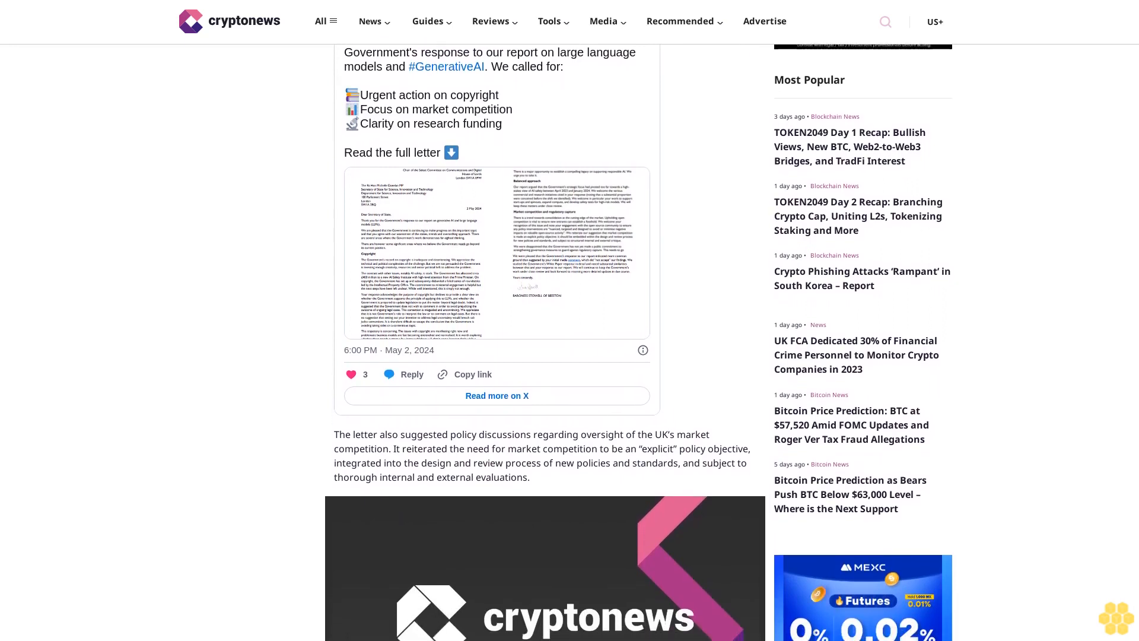
scroll(down, 3)
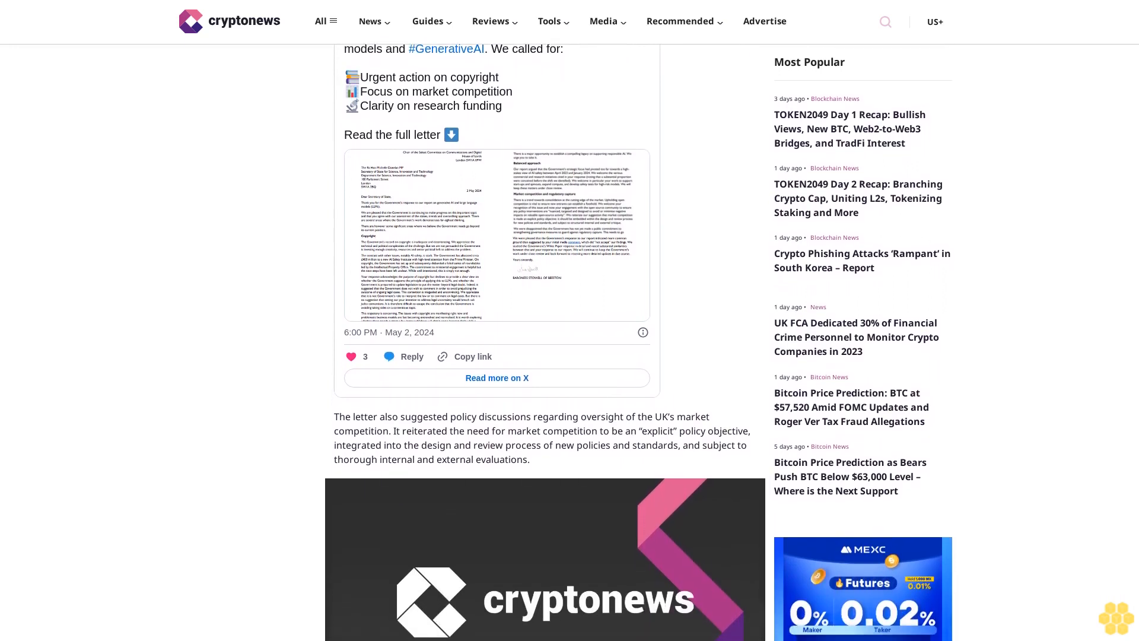
scroll(down, 3)
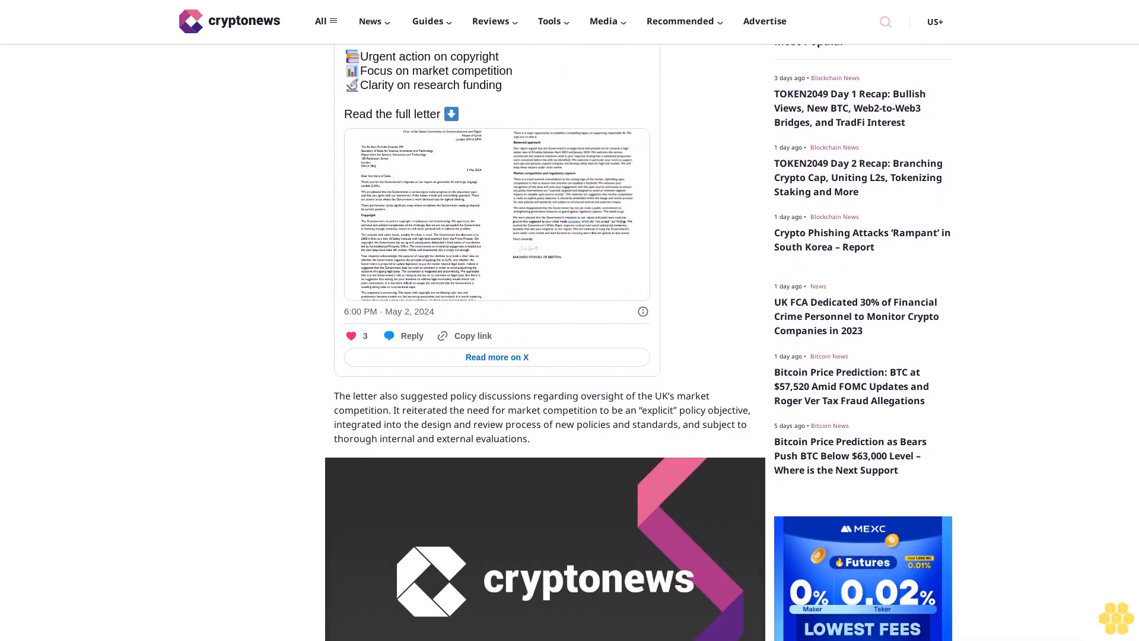
scroll(down, 3)
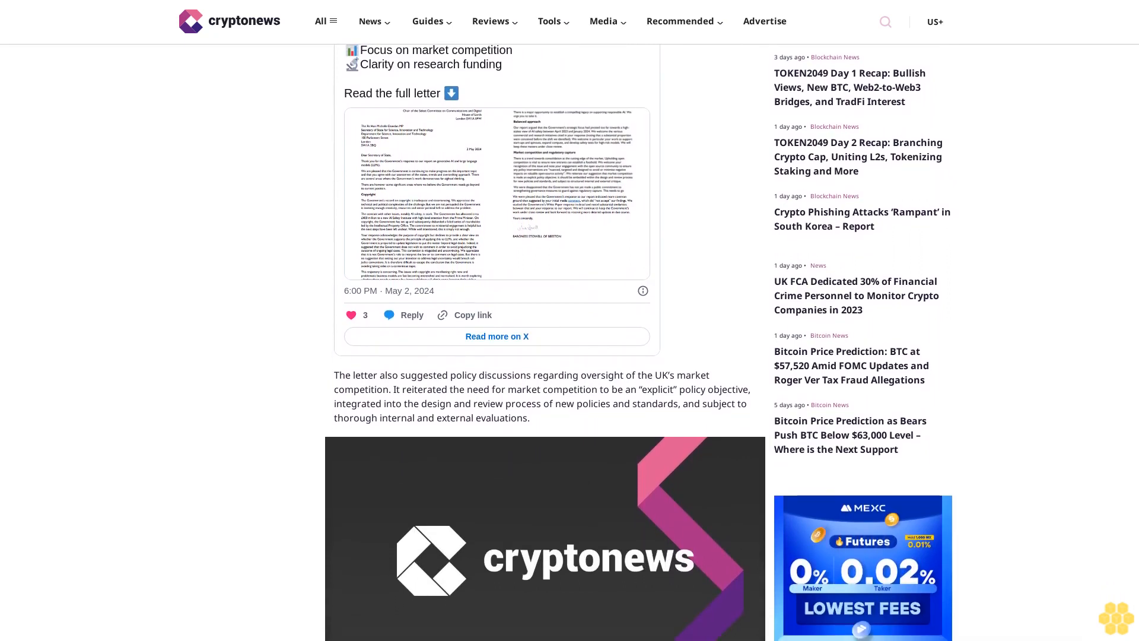
scroll(down, 3)
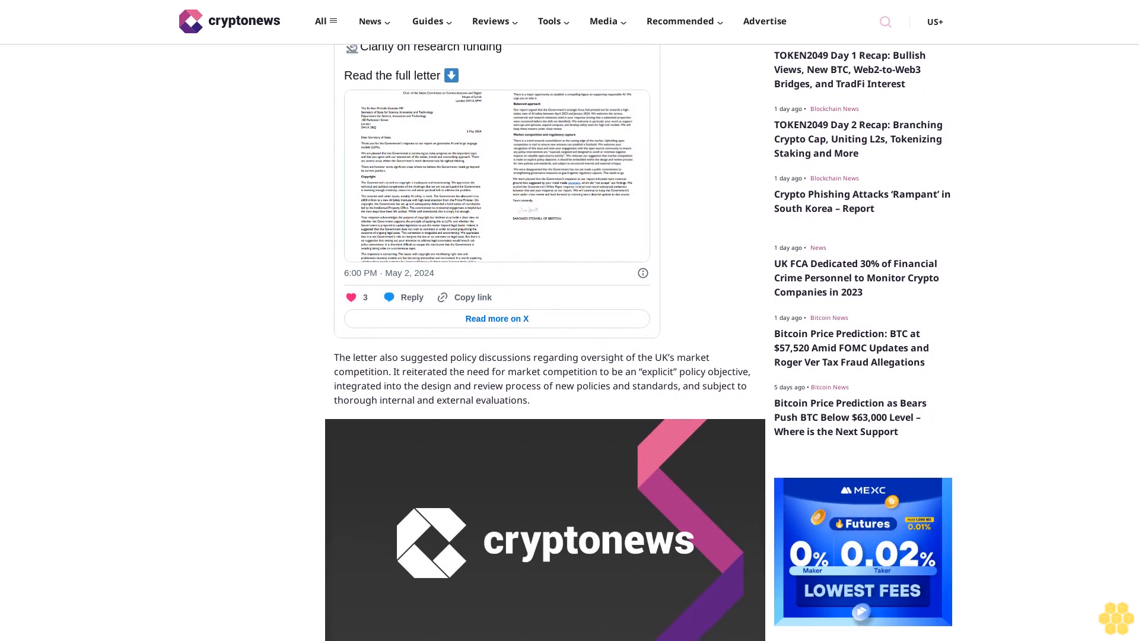
scroll(down, 3)
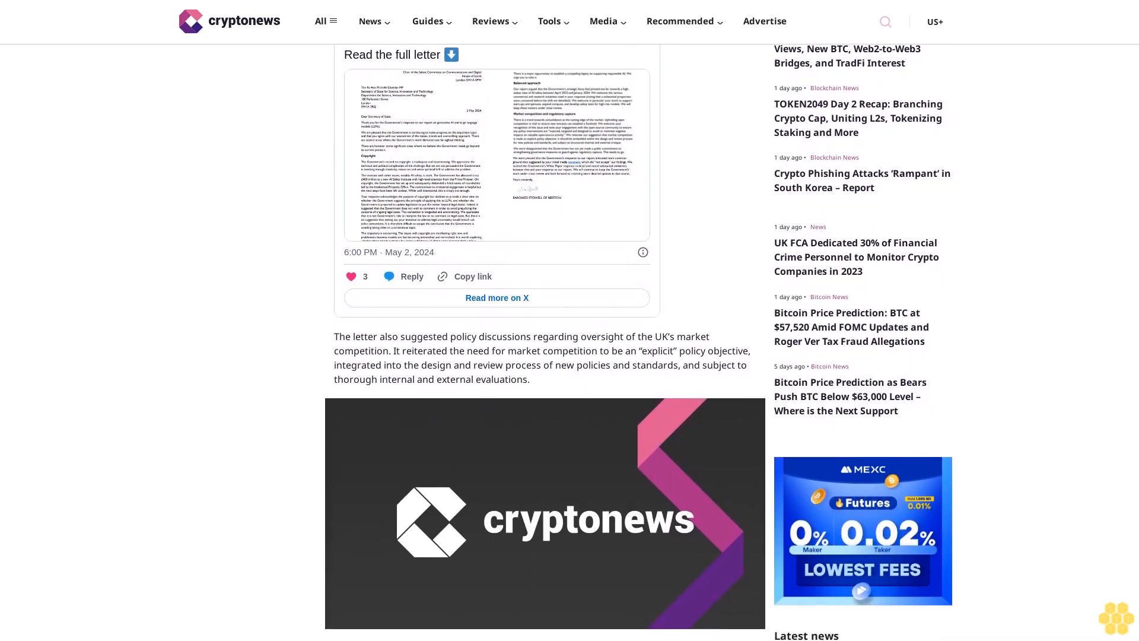
scroll(down, 3)
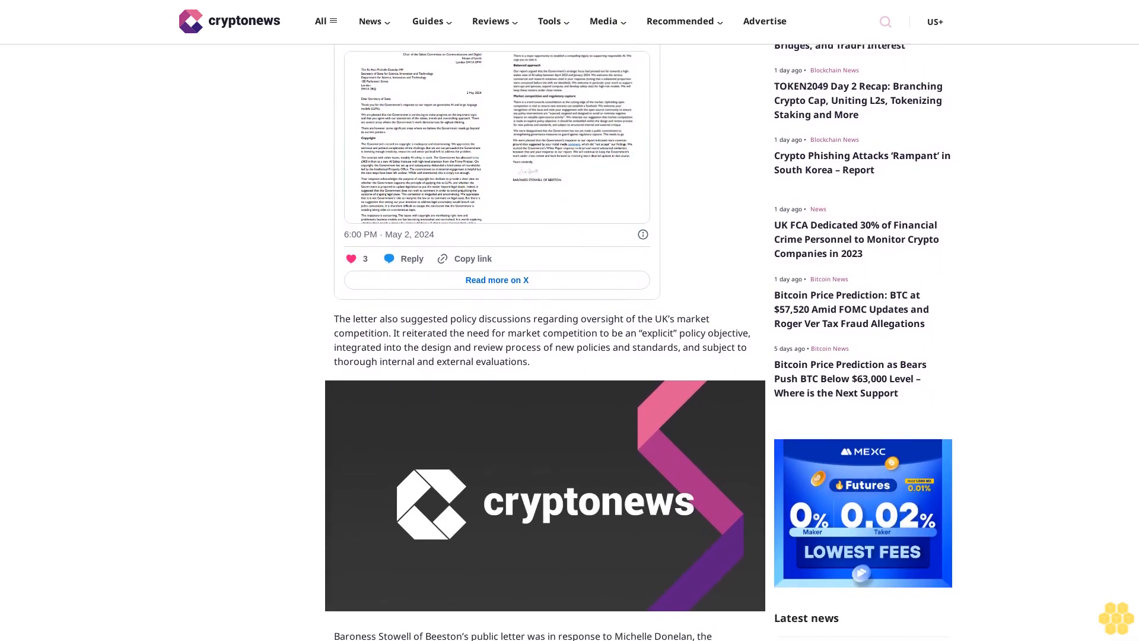
scroll(down, 3)
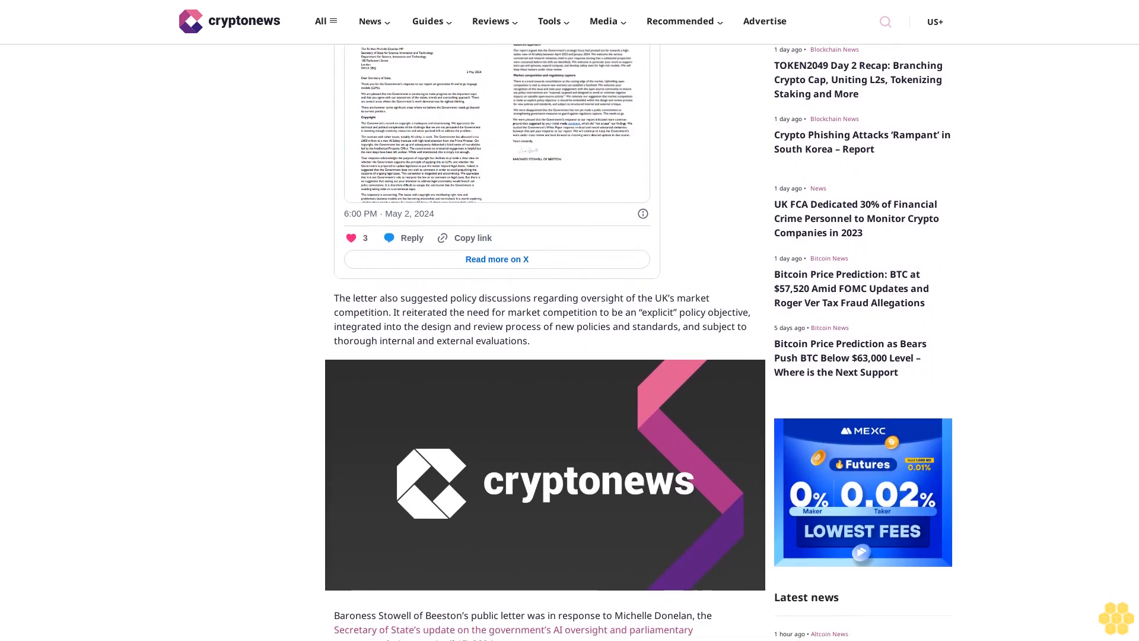
scroll(down, 3)
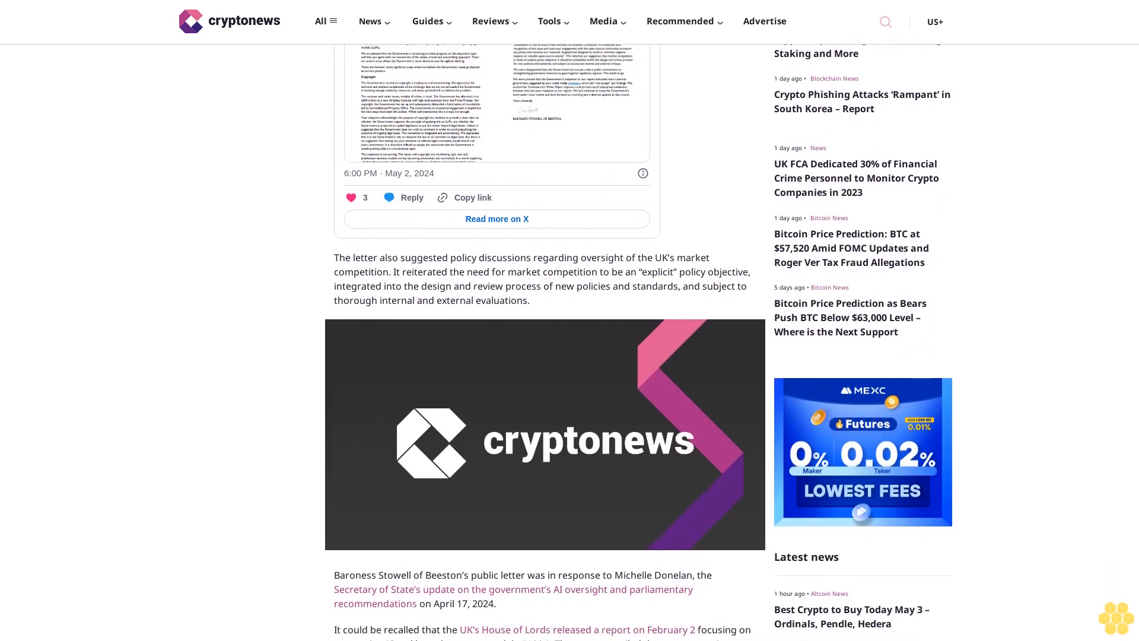
scroll(down, 3)
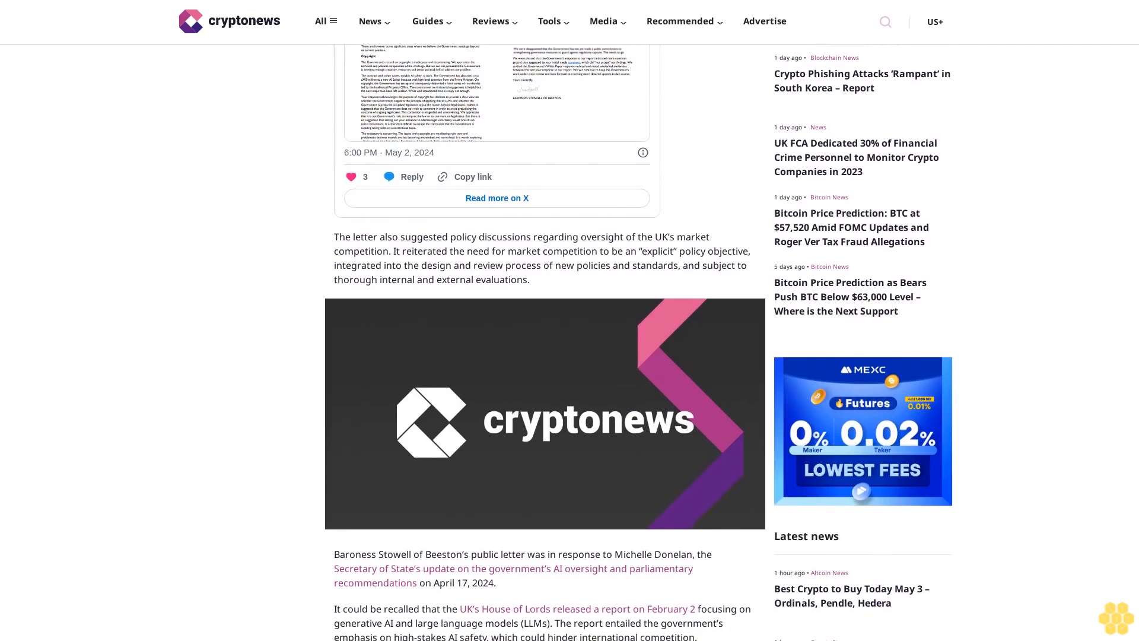
scroll(down, 3)
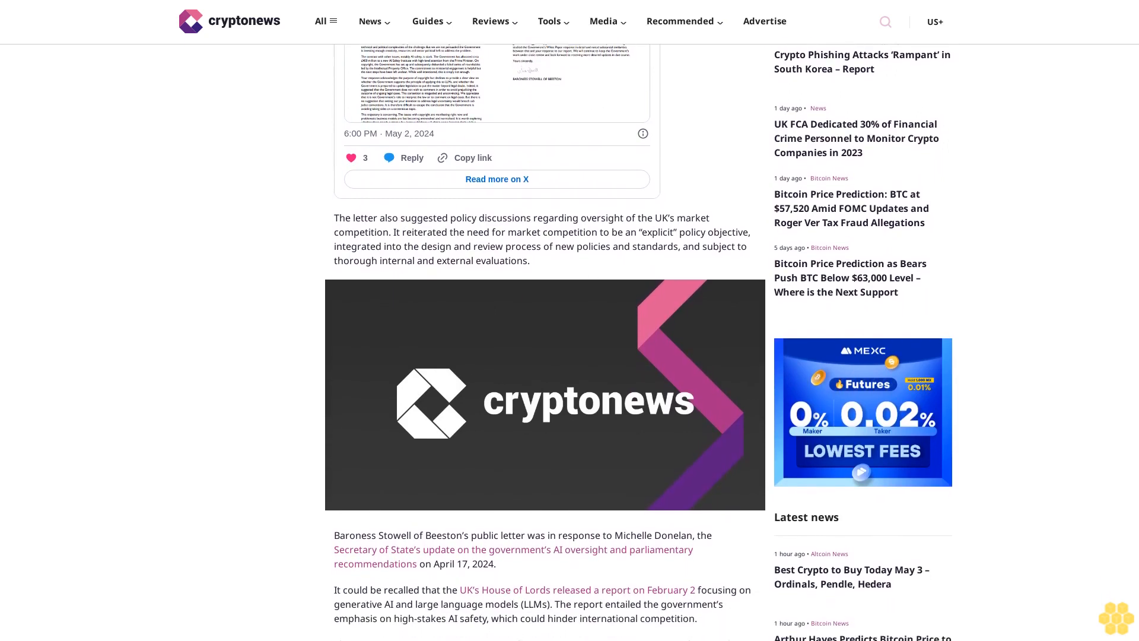
scroll(down, 3)
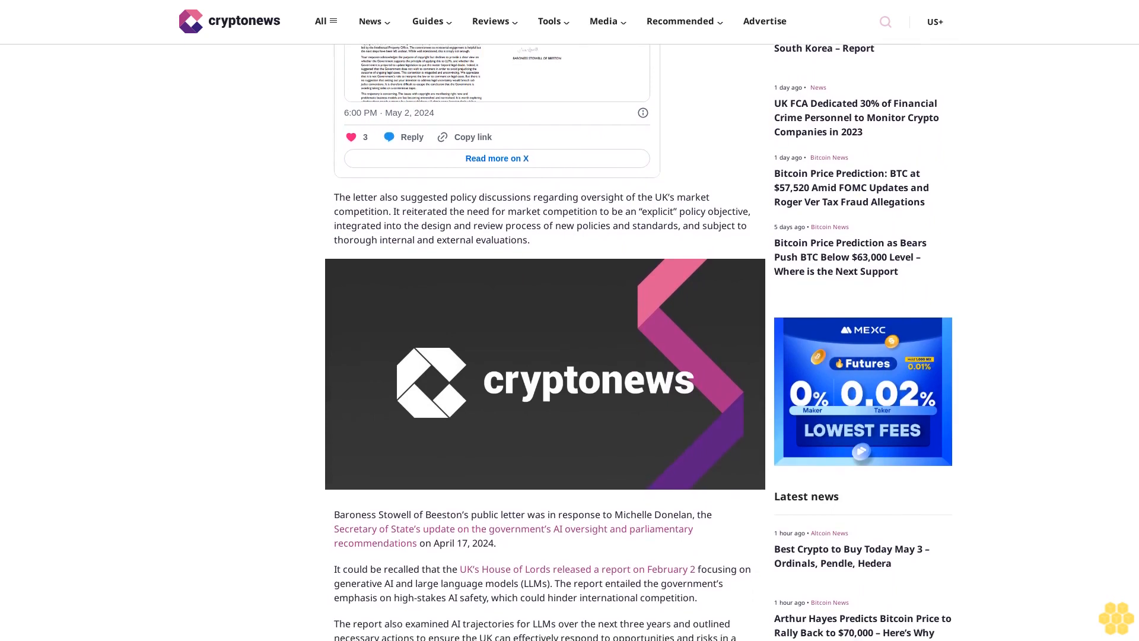
scroll(down, 3)
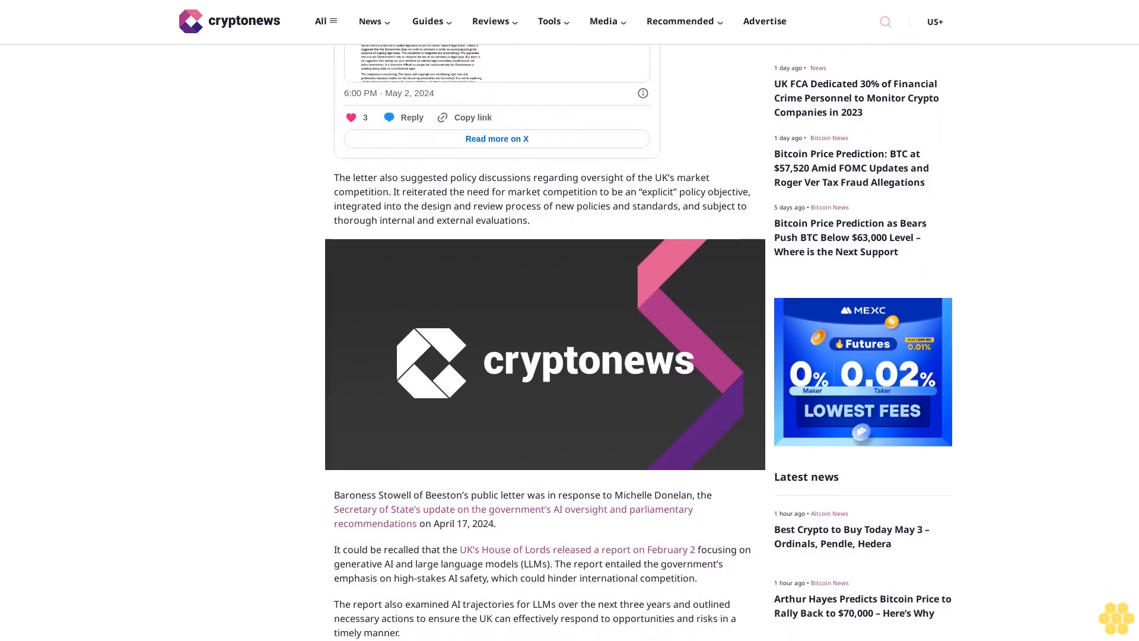
scroll(down, 3)
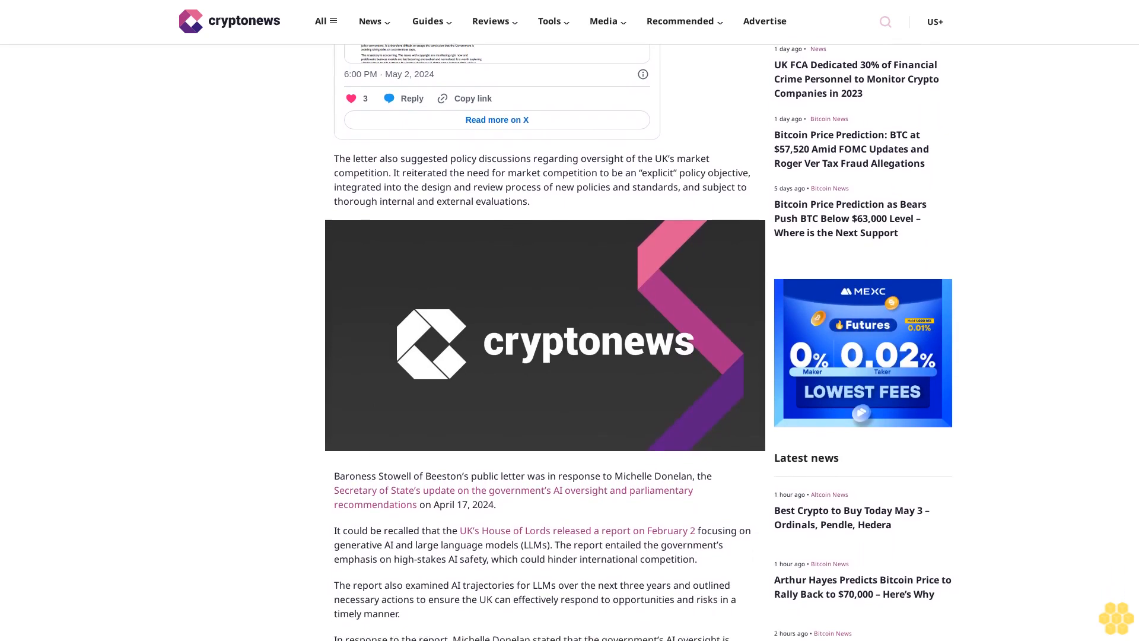
scroll(down, 3)
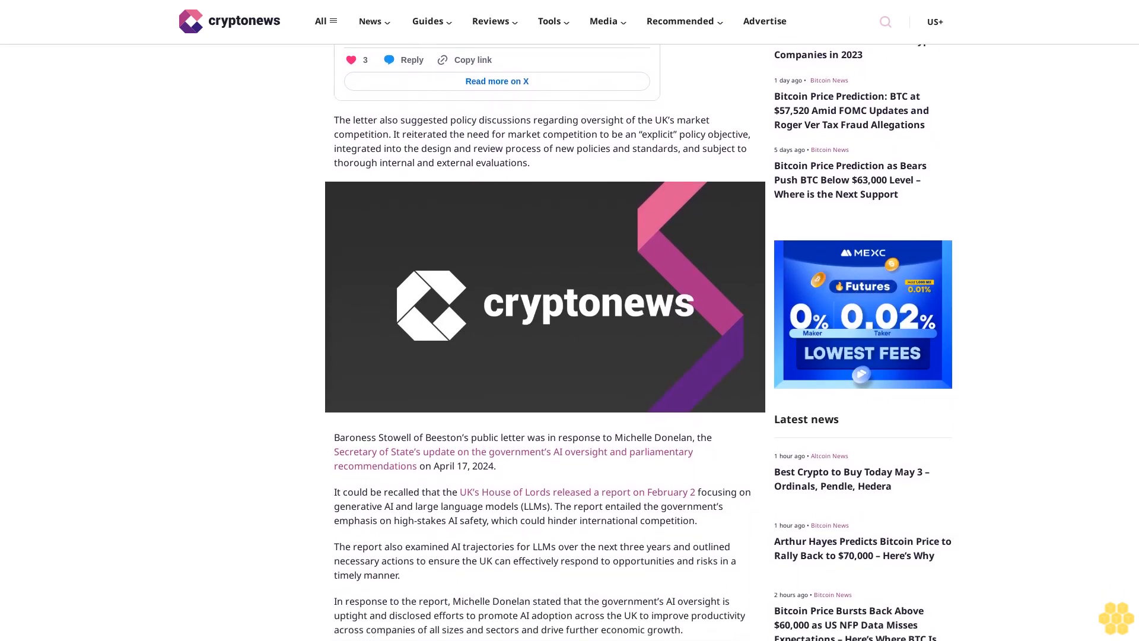
scroll(down, 3)
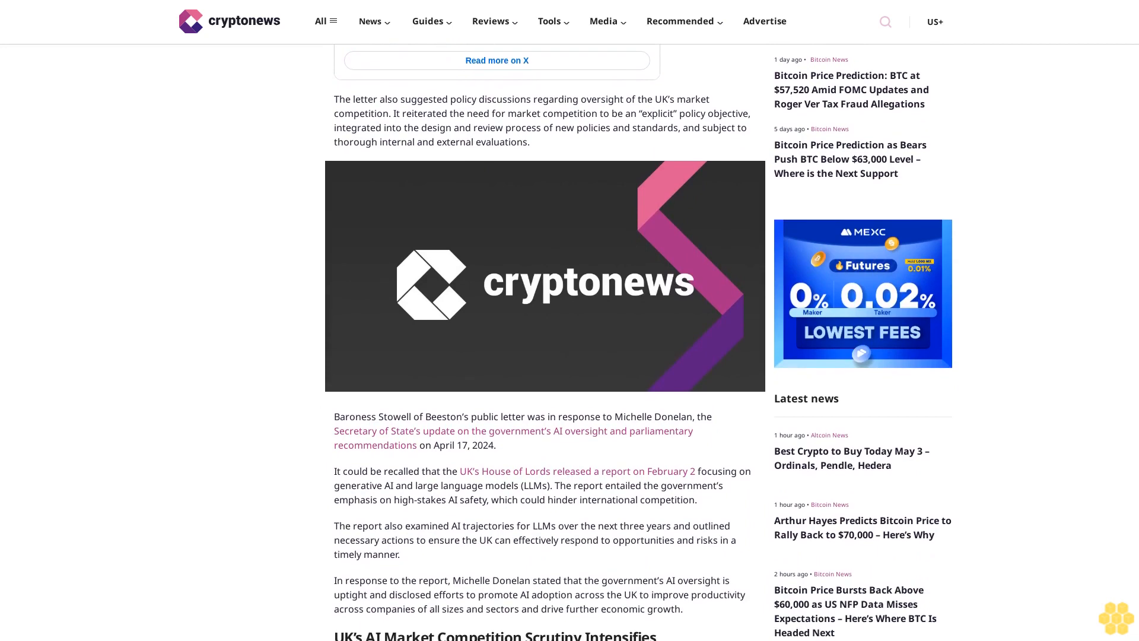
scroll(down, 3)
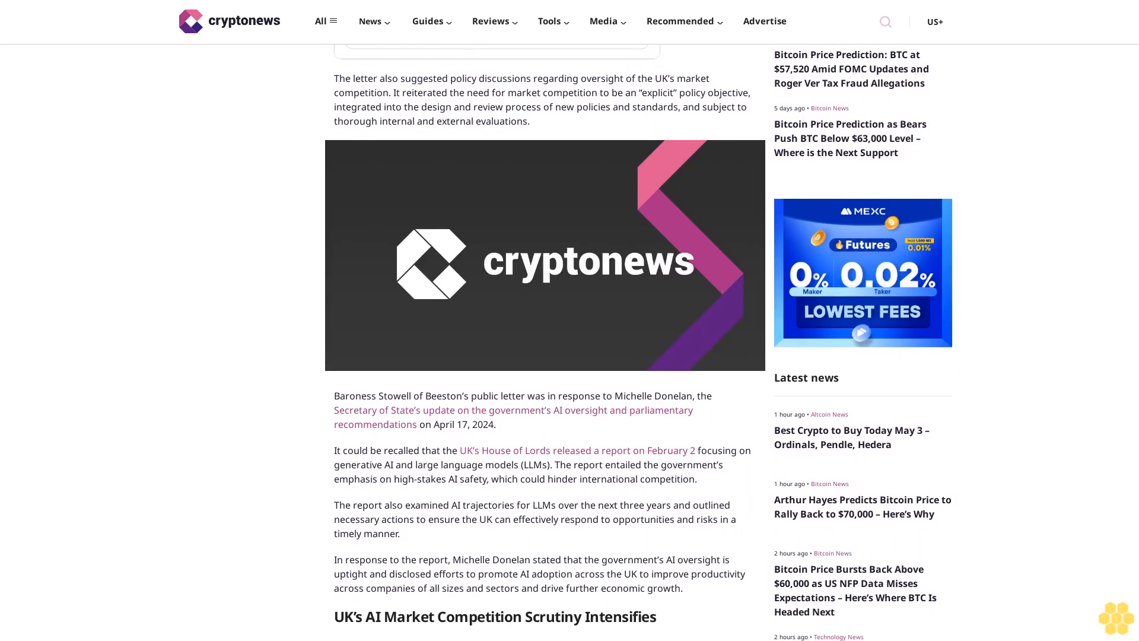
scroll(down, 3)
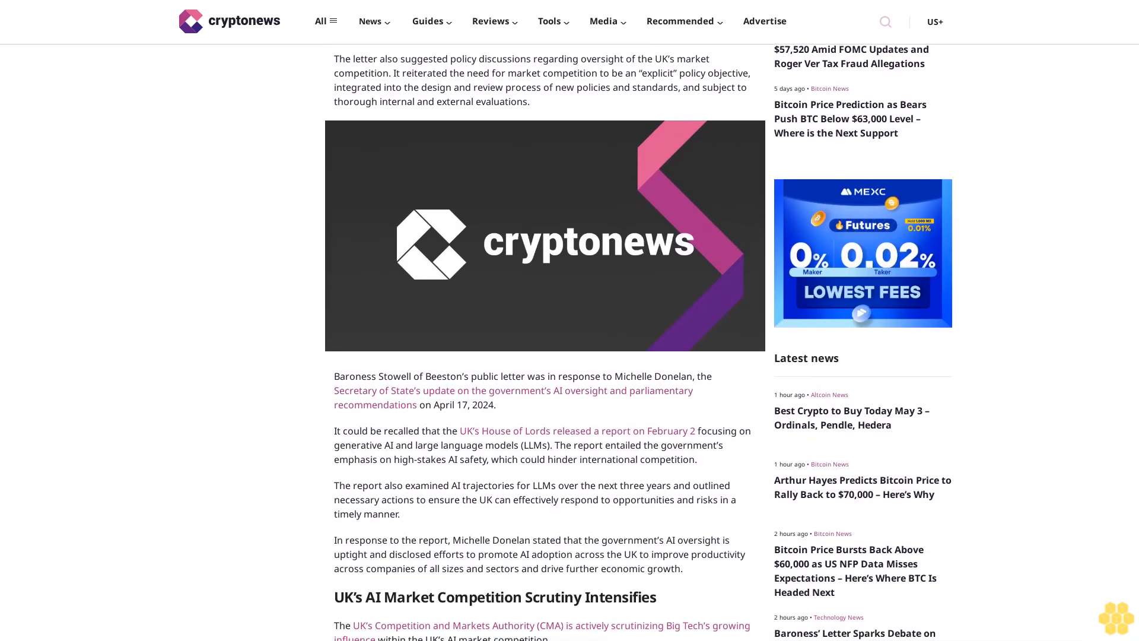
scroll(down, 3)
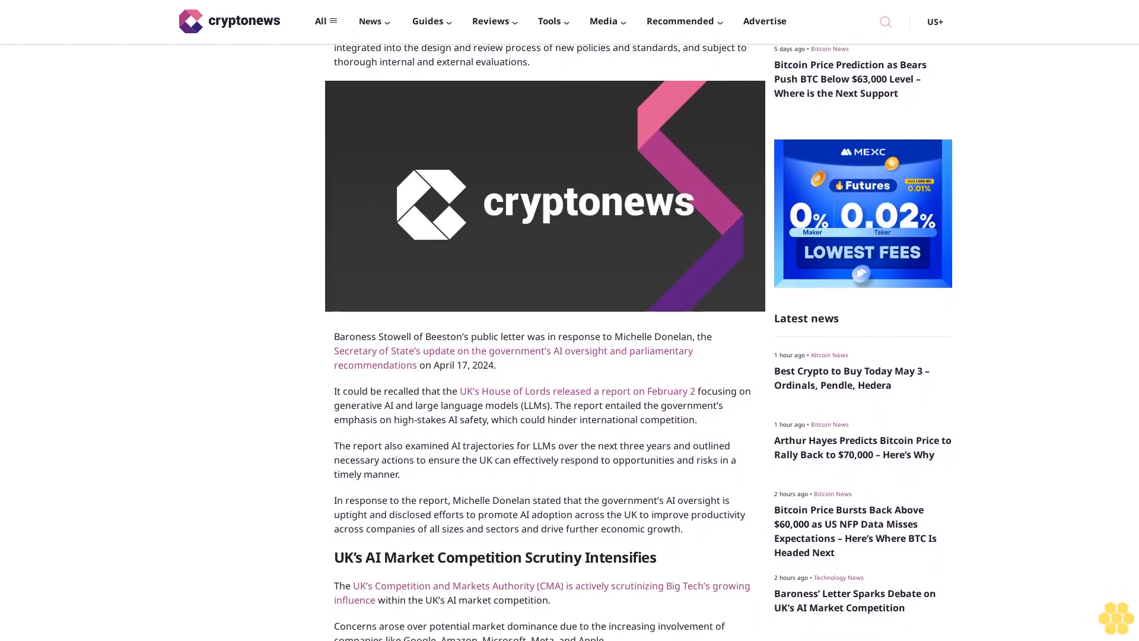
scroll(down, 3)
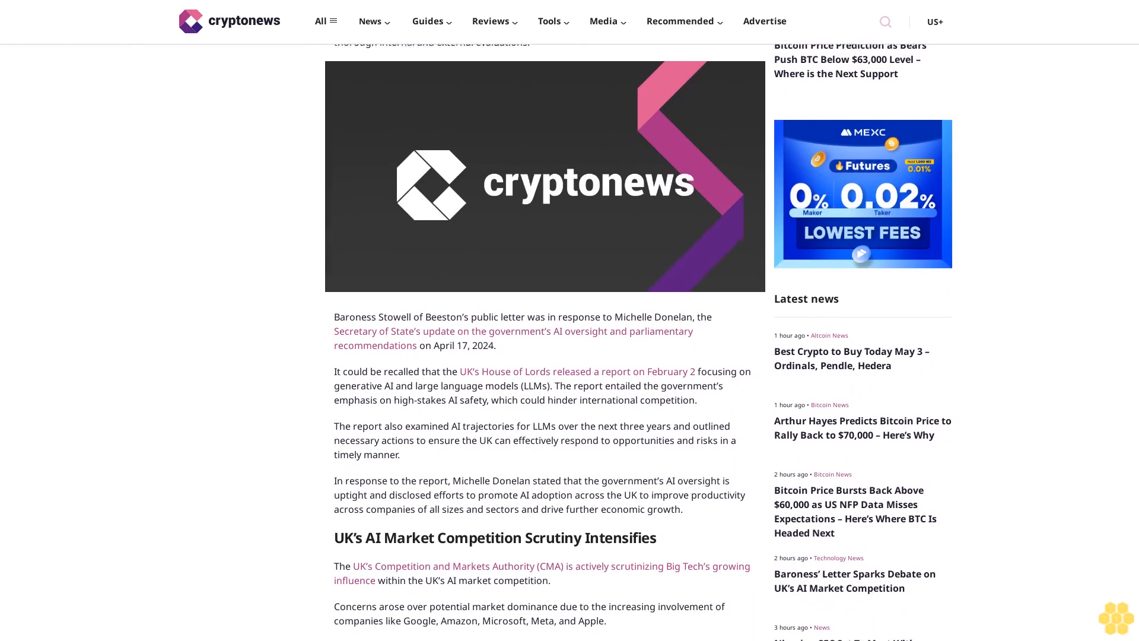
scroll(down, 3)
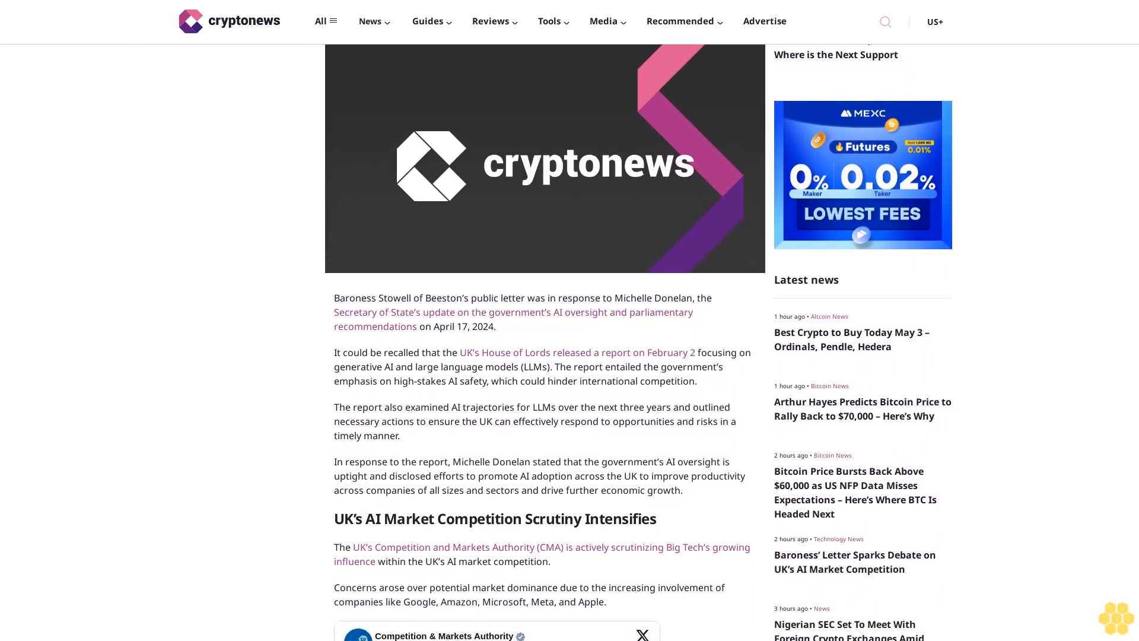
scroll(down, 3)
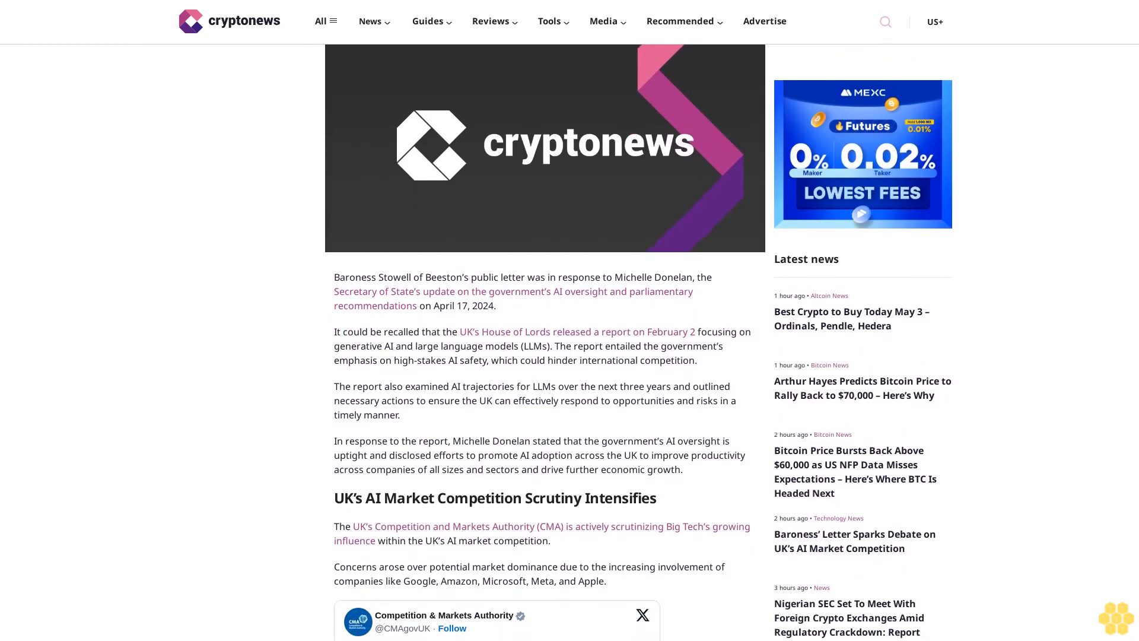
scroll(down, 3)
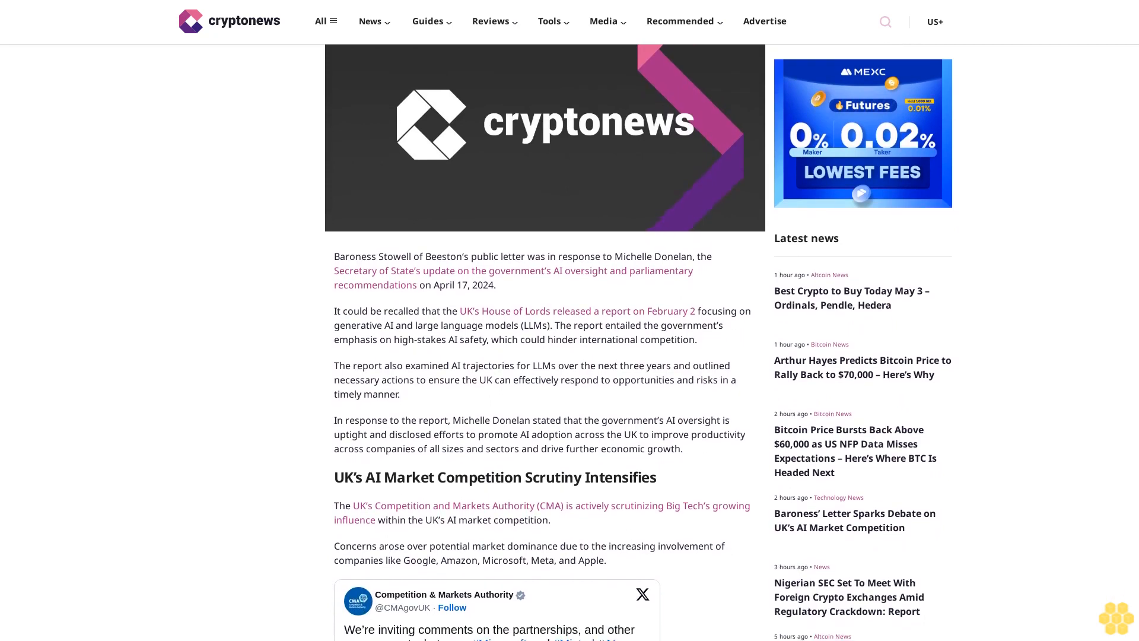
scroll(down, 3)
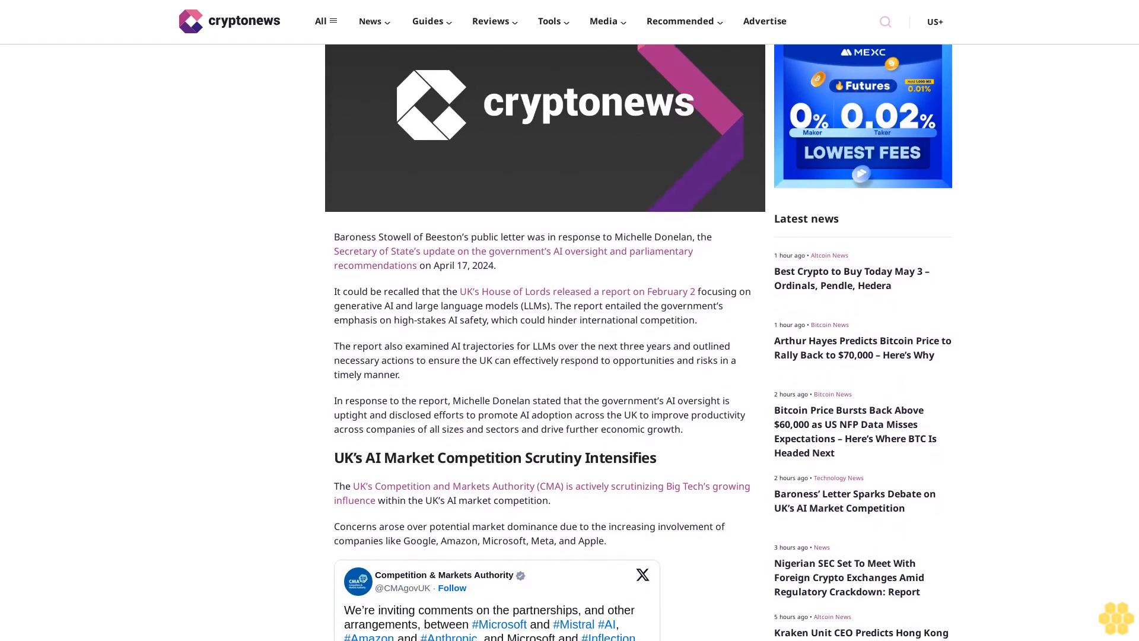
scroll(down, 3)
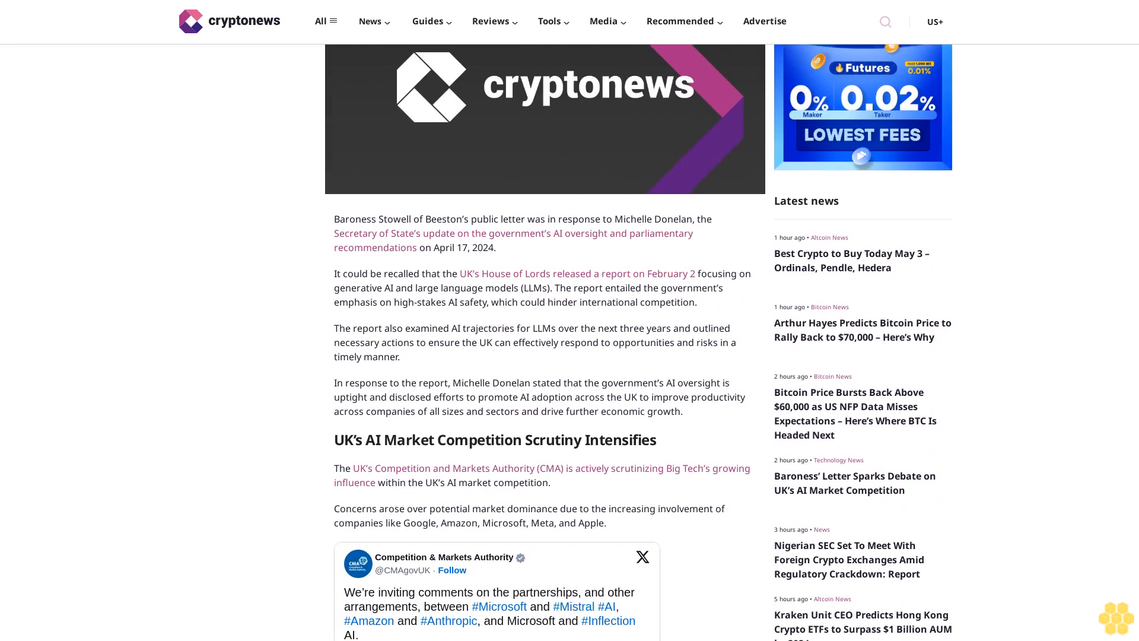
scroll(down, 3)
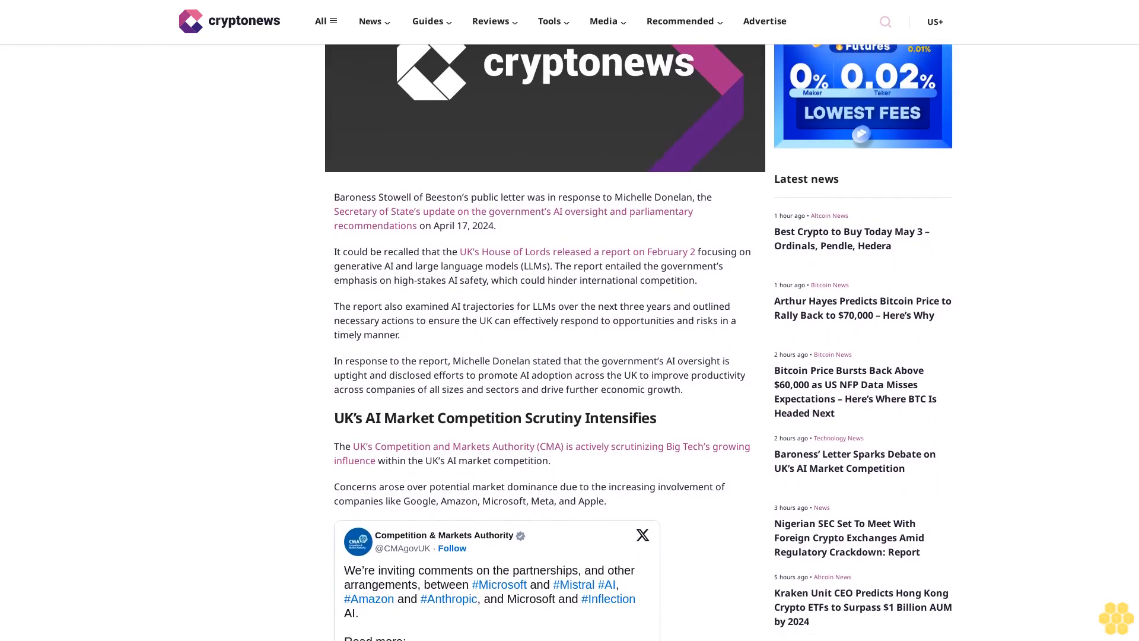
scroll(down, 3)
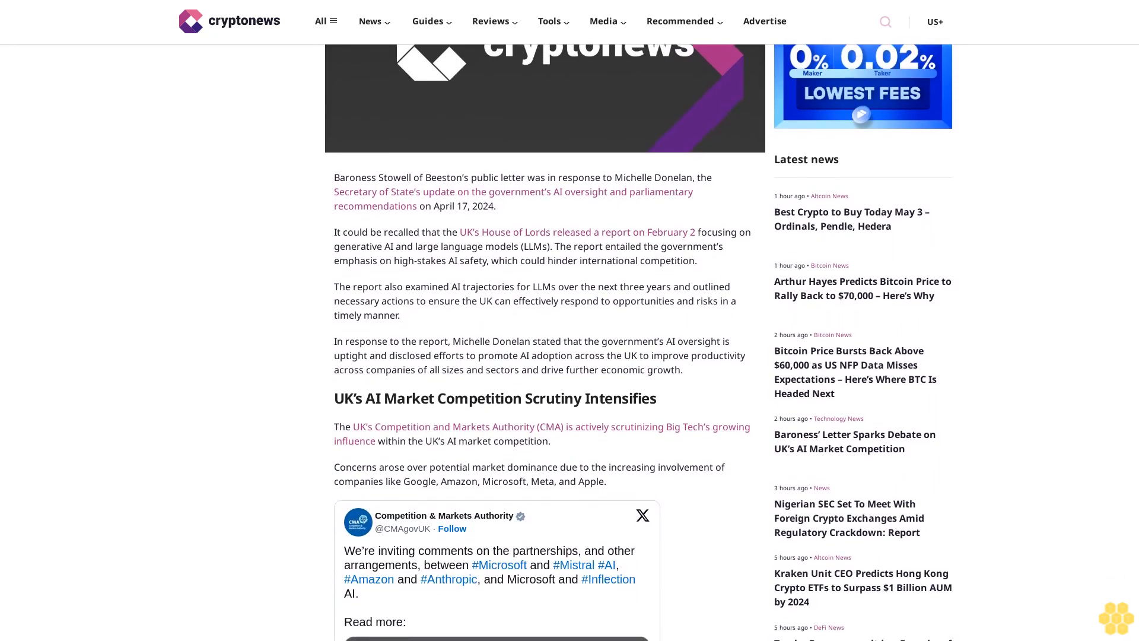
scroll(down, 3)
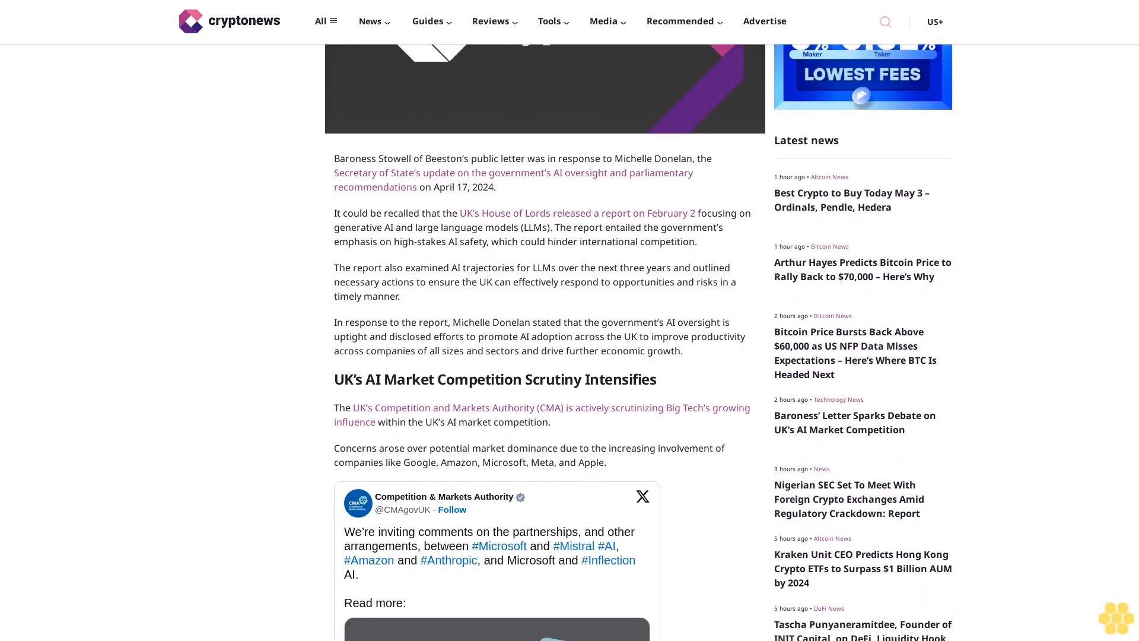
scroll(down, 3)
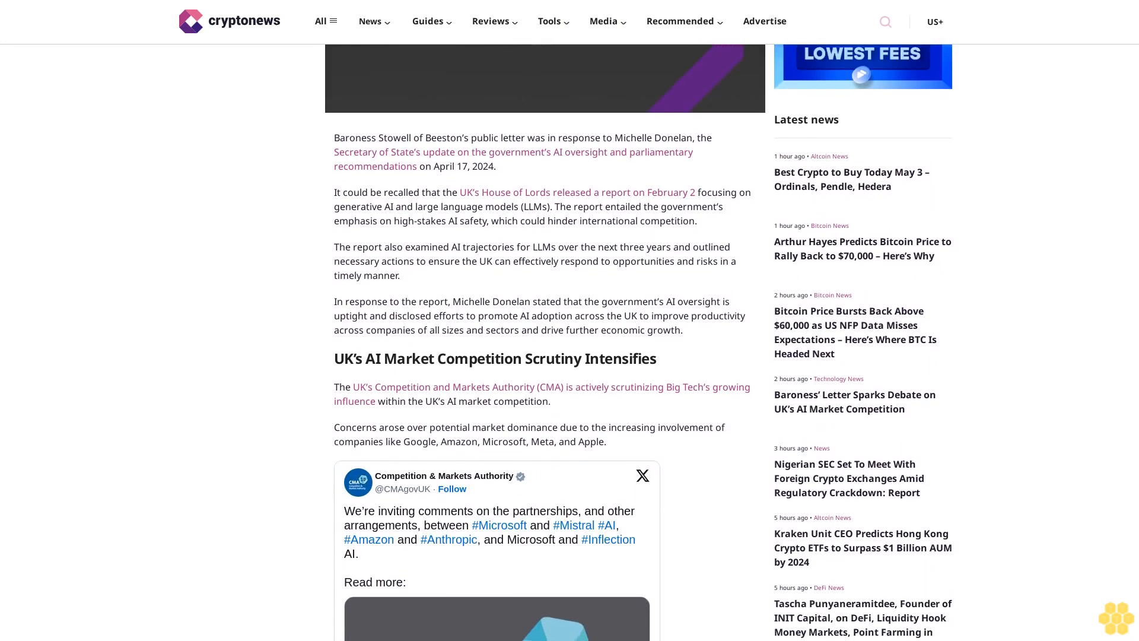
scroll(down, 3)
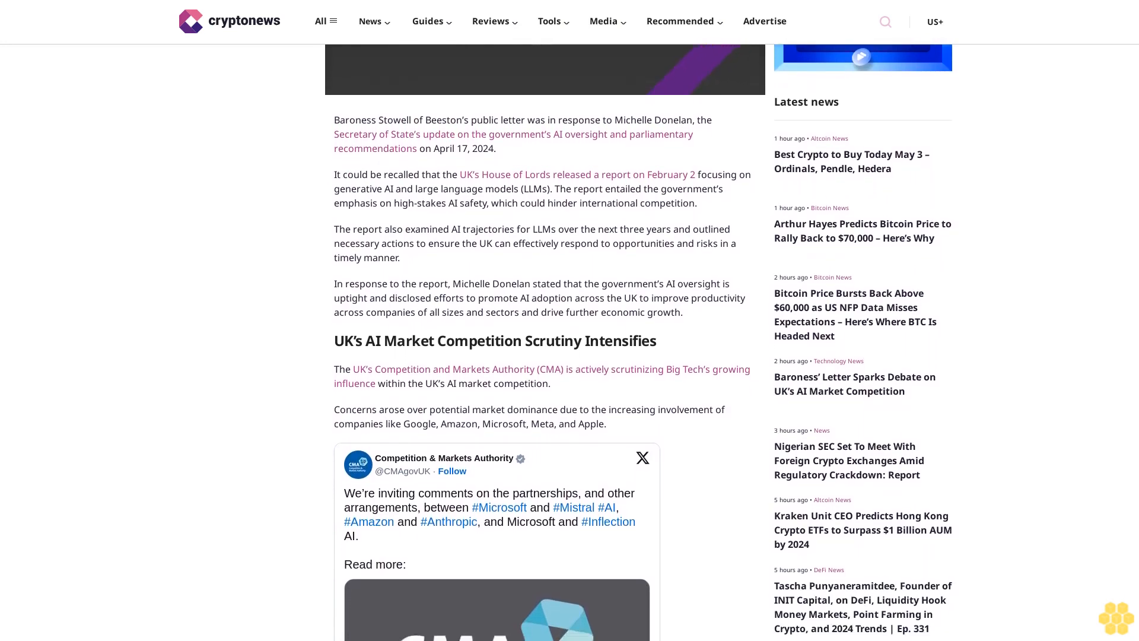
scroll(down, 3)
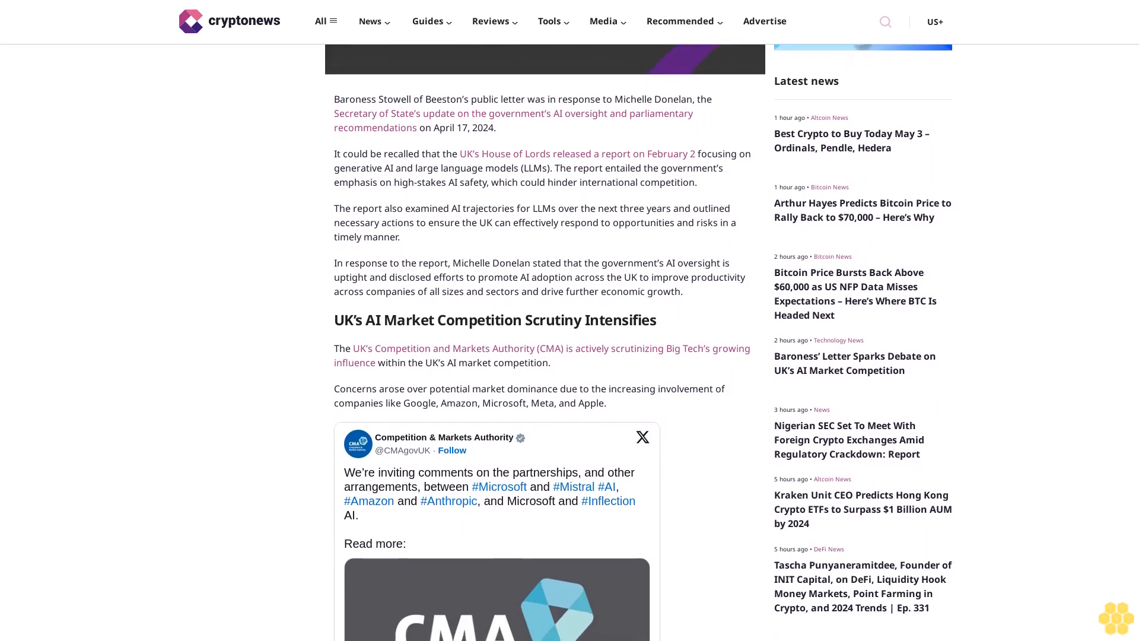
scroll(down, 3)
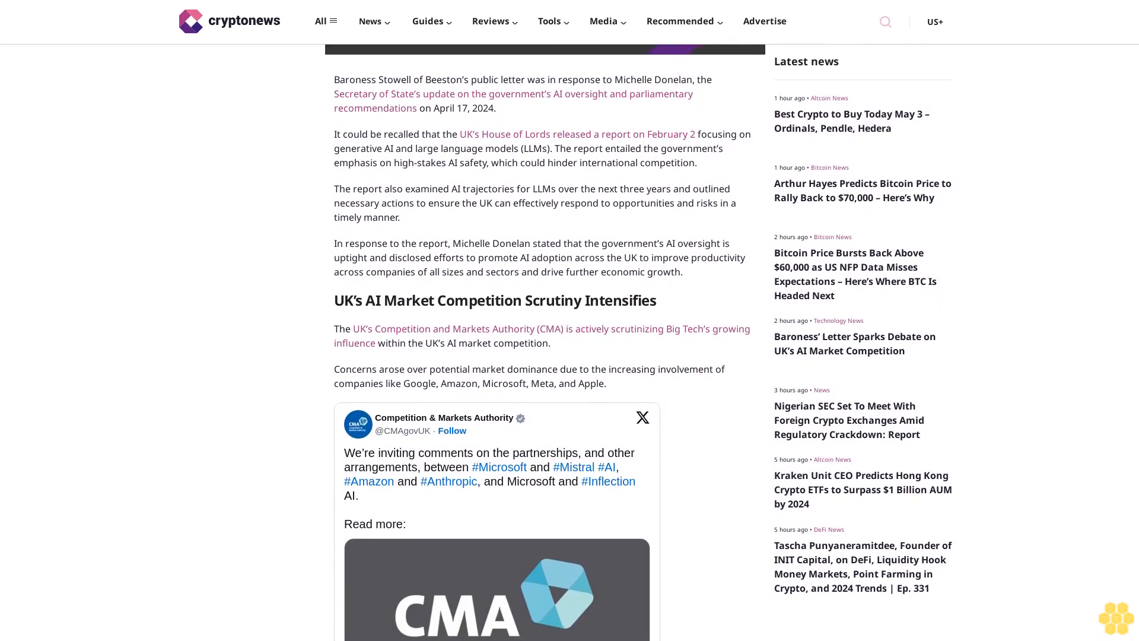
scroll(down, 3)
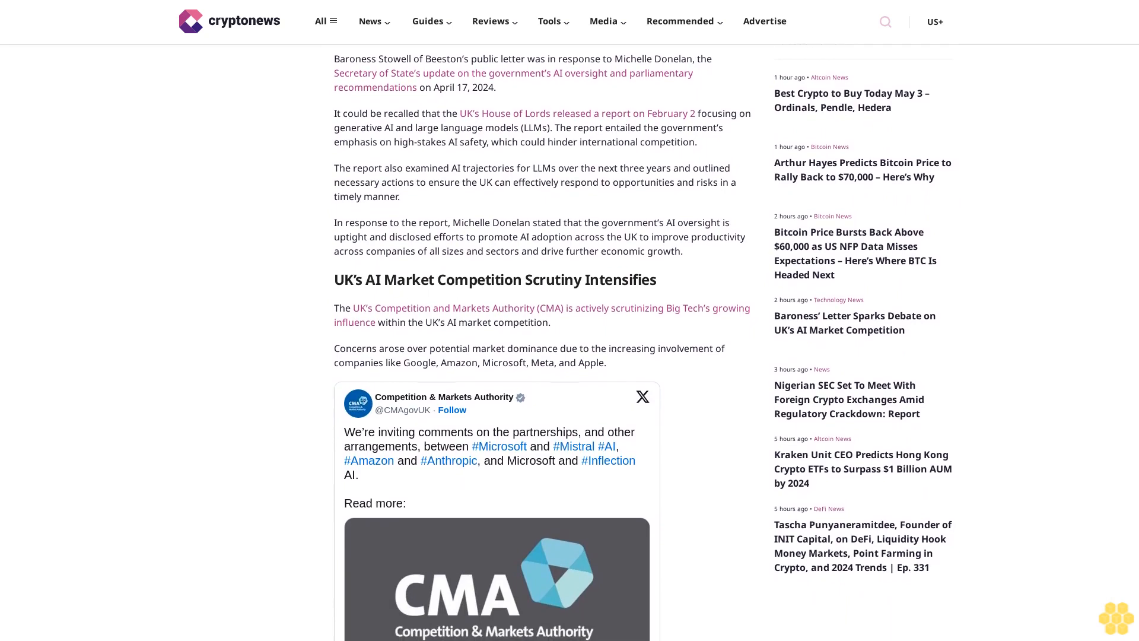
scroll(down, 3)
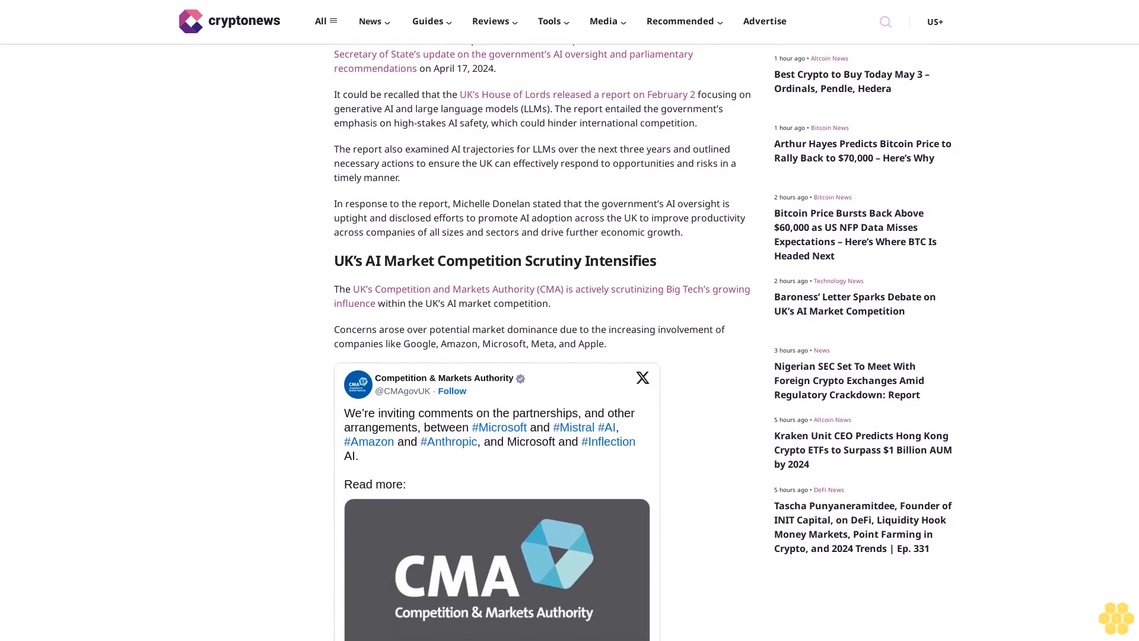
scroll(down, 3)
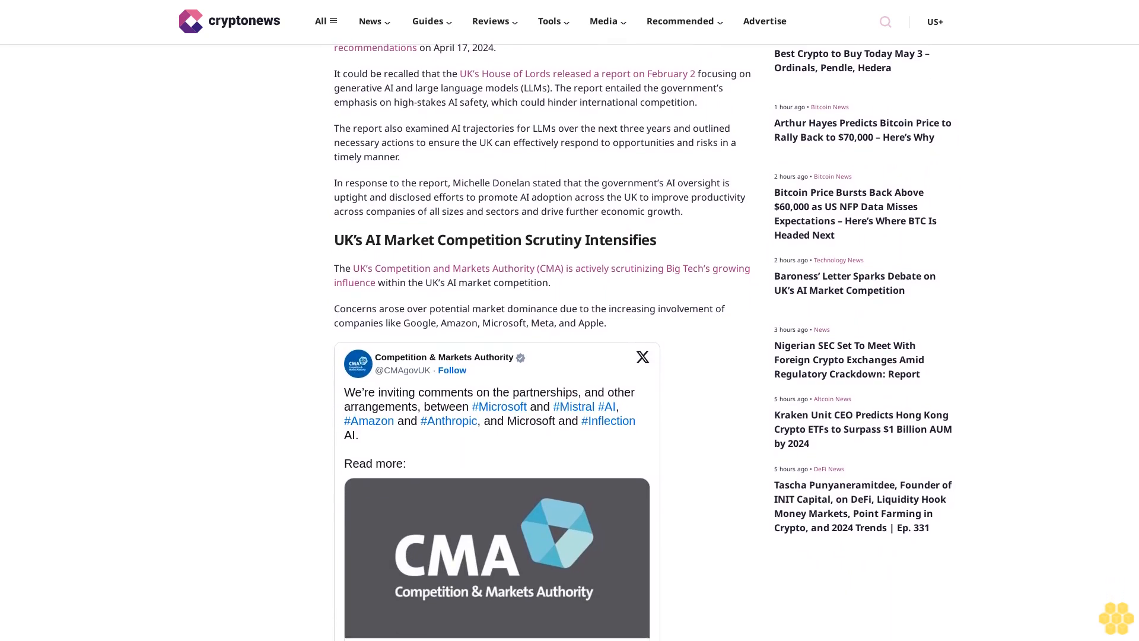
scroll(down, 3)
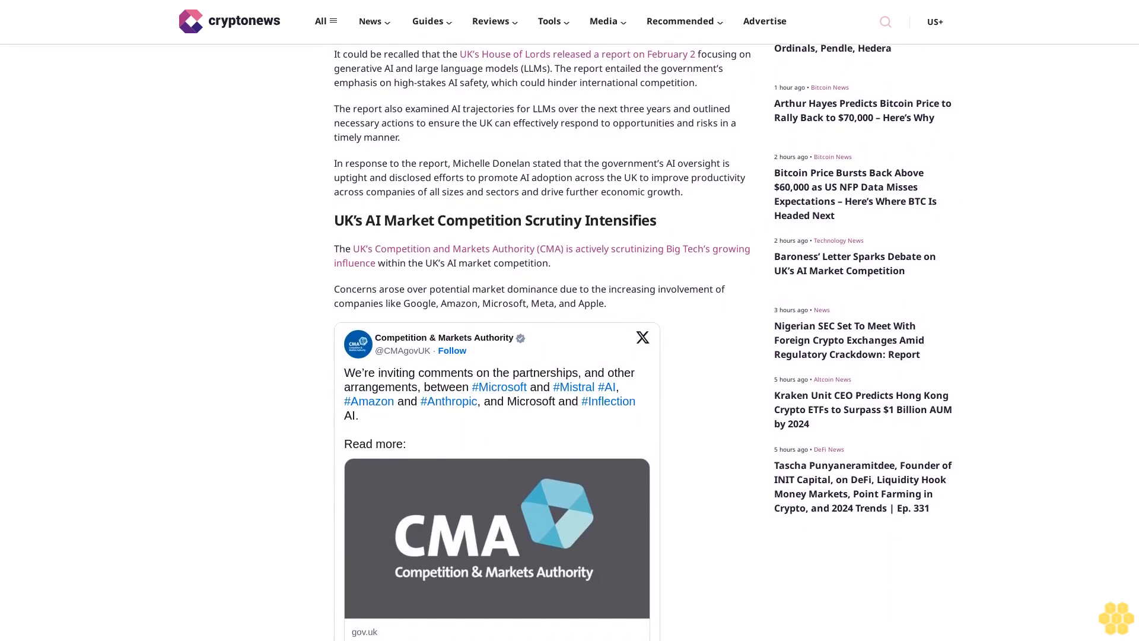
scroll(down, 3)
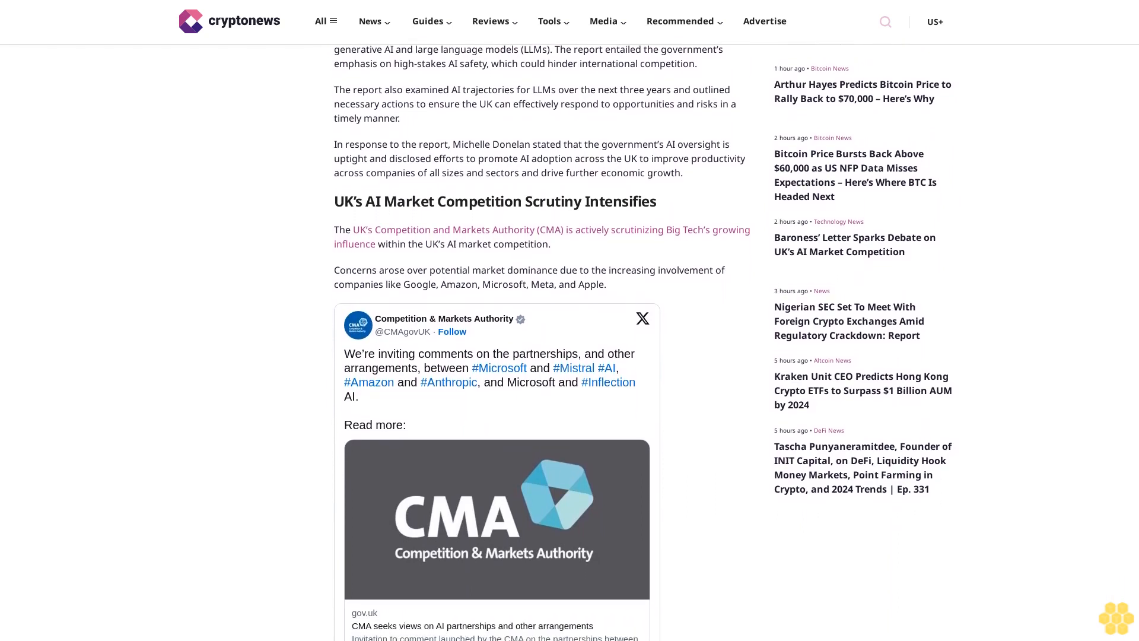
scroll(down, 3)
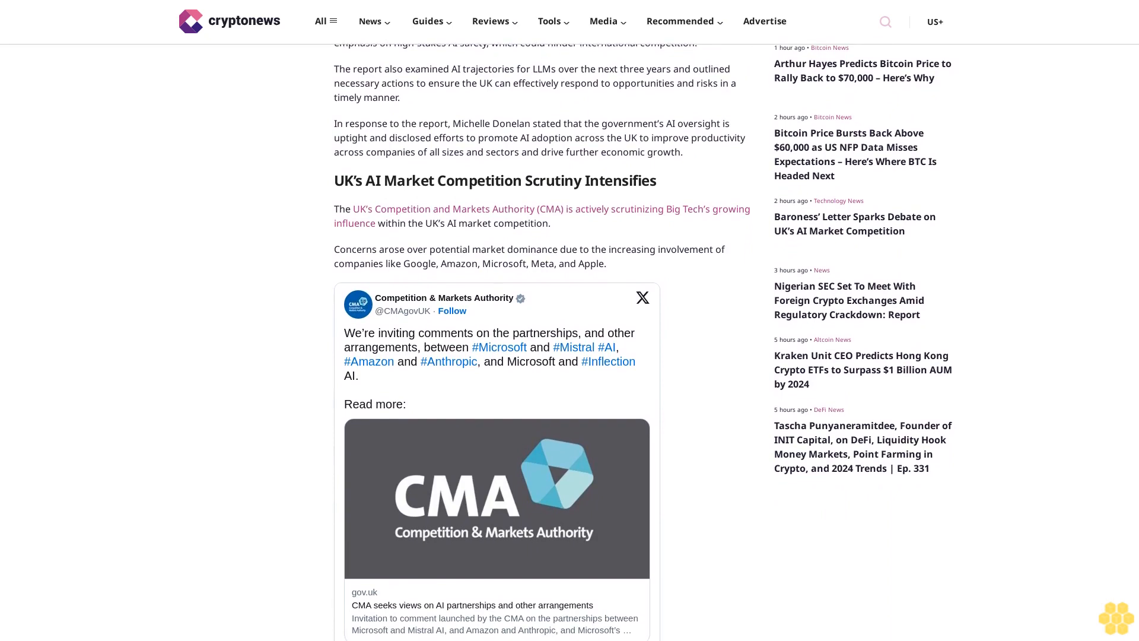
scroll(down, 3)
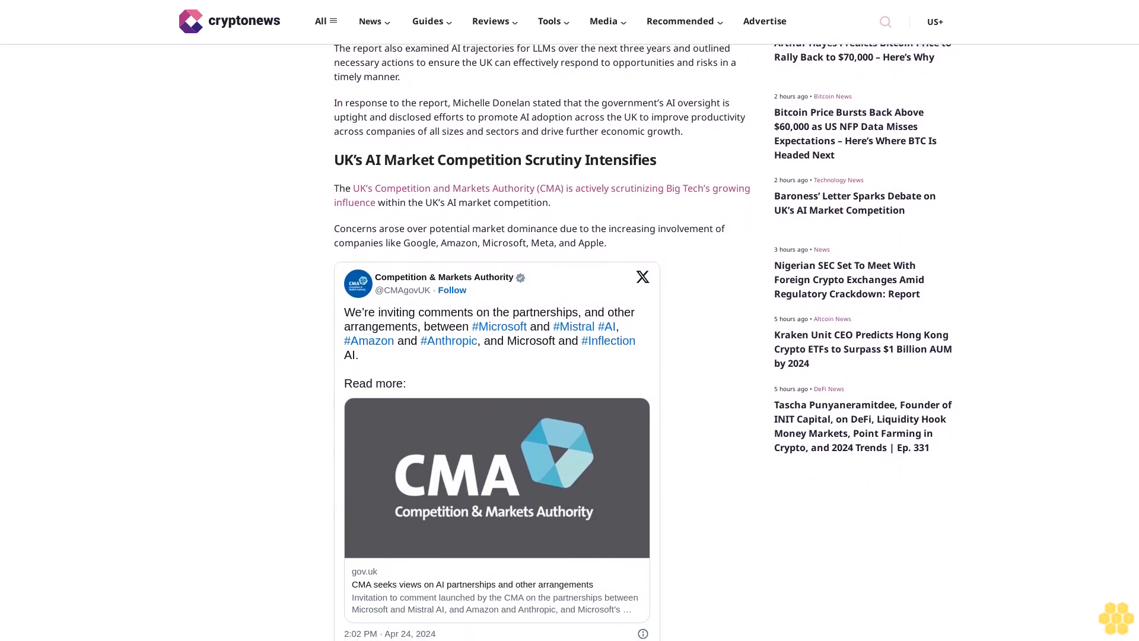